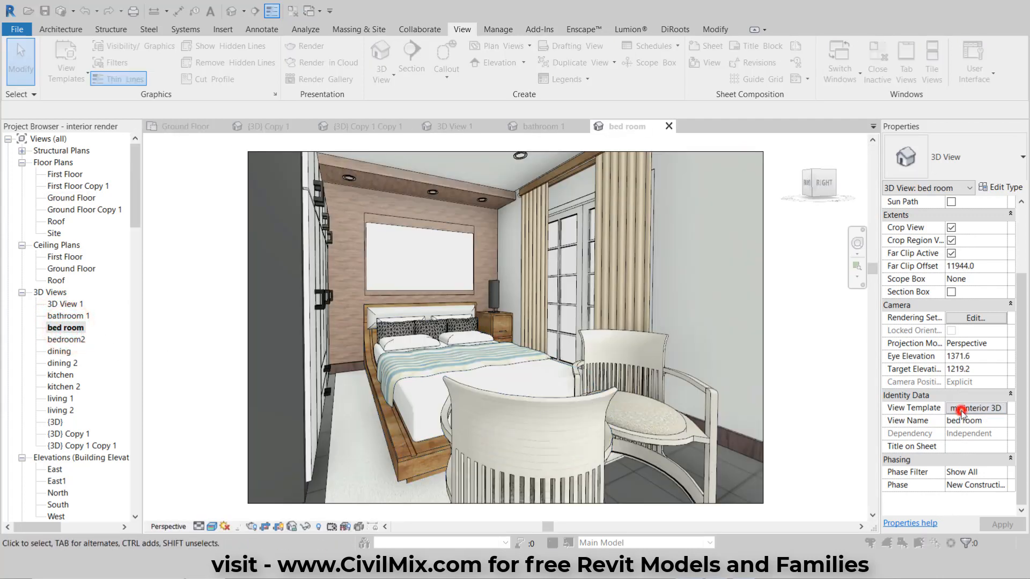
Check the bed room view's template, then open the bedroom2 and dining views.
click(977, 408)
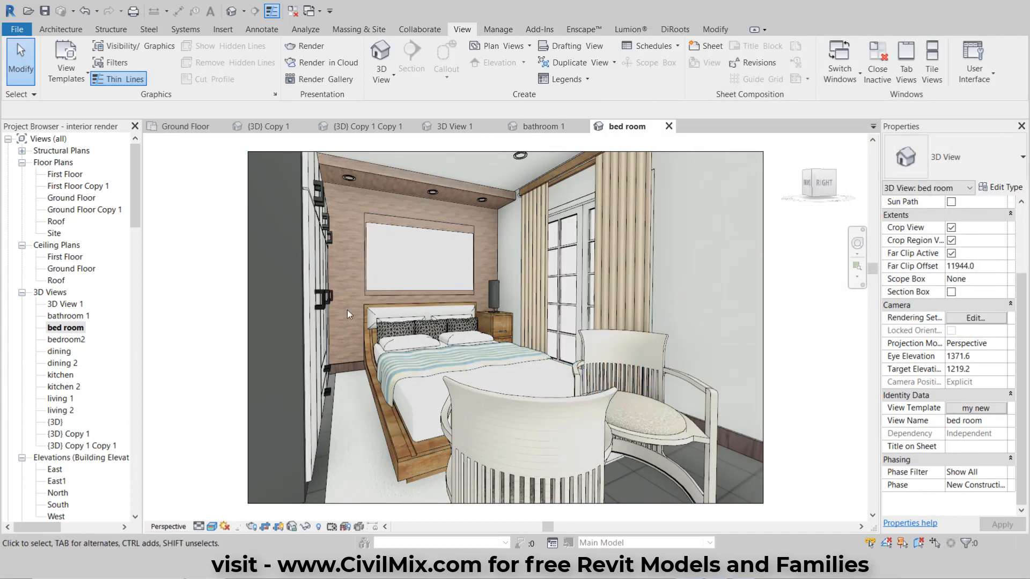
double_click(58, 351)
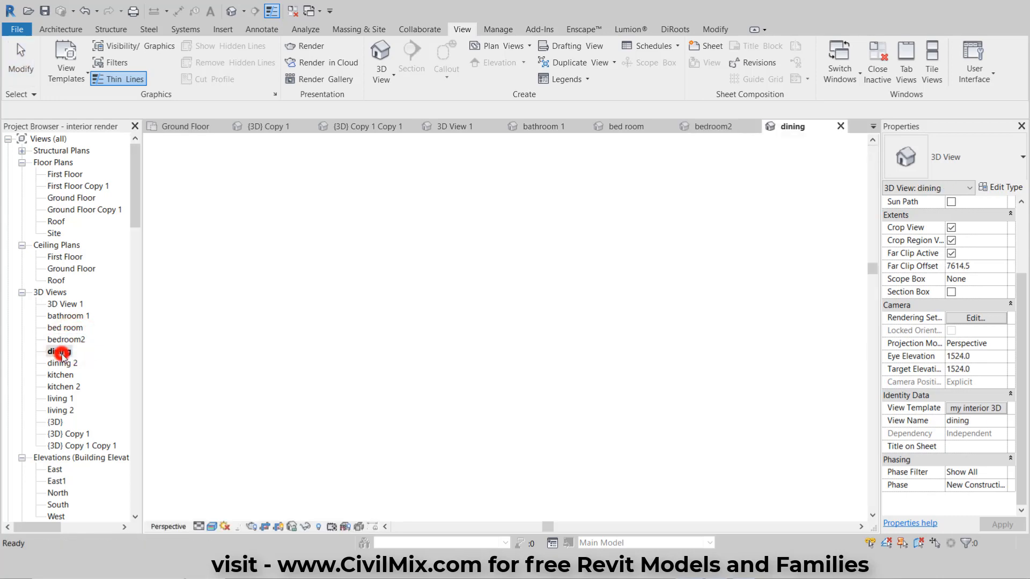
double_click(62, 363)
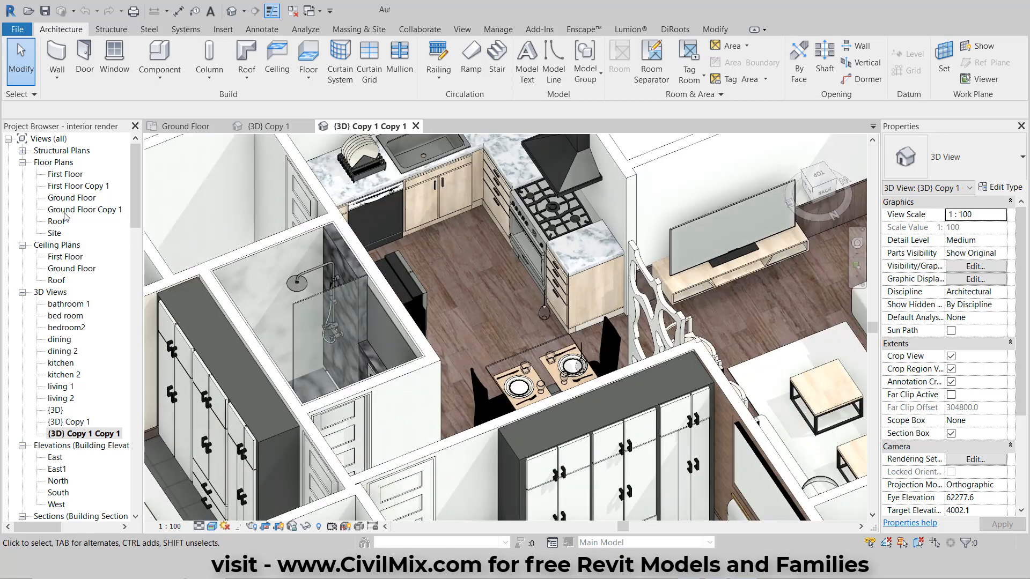
From the Ground Floor plan, place a camera with its eye aimed into the kitchen.
click(70, 198)
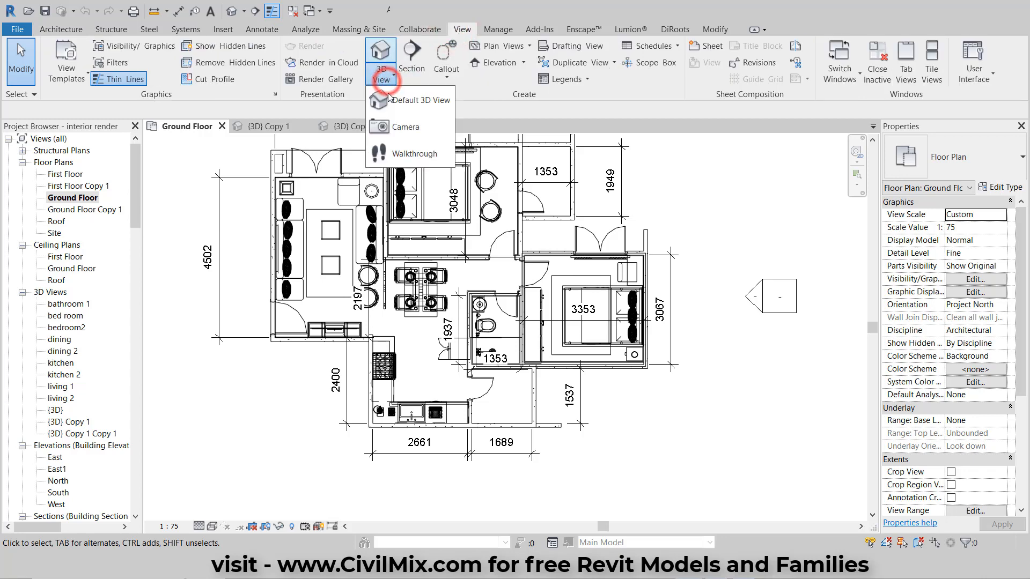
click(407, 127)
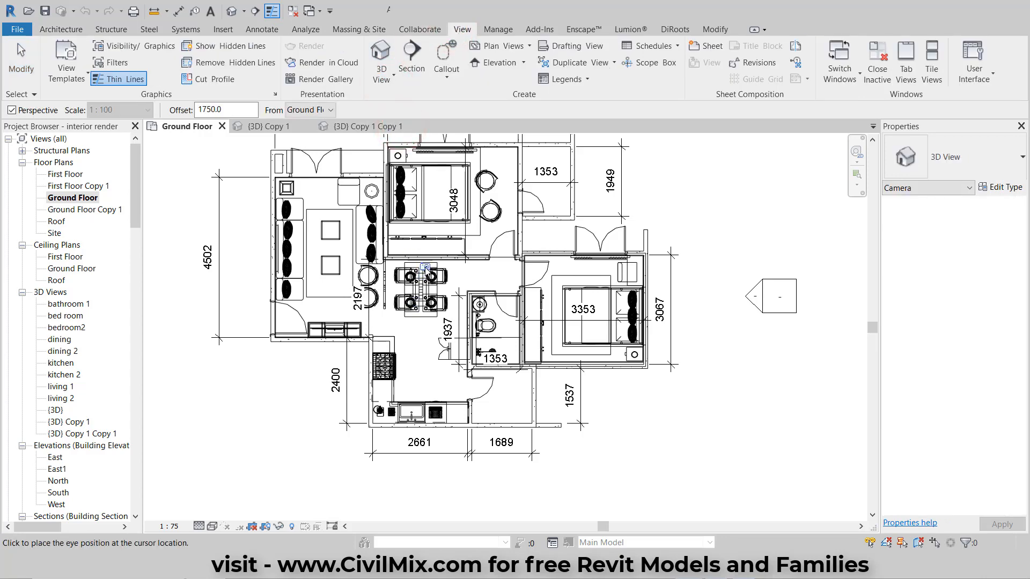
click(424, 269)
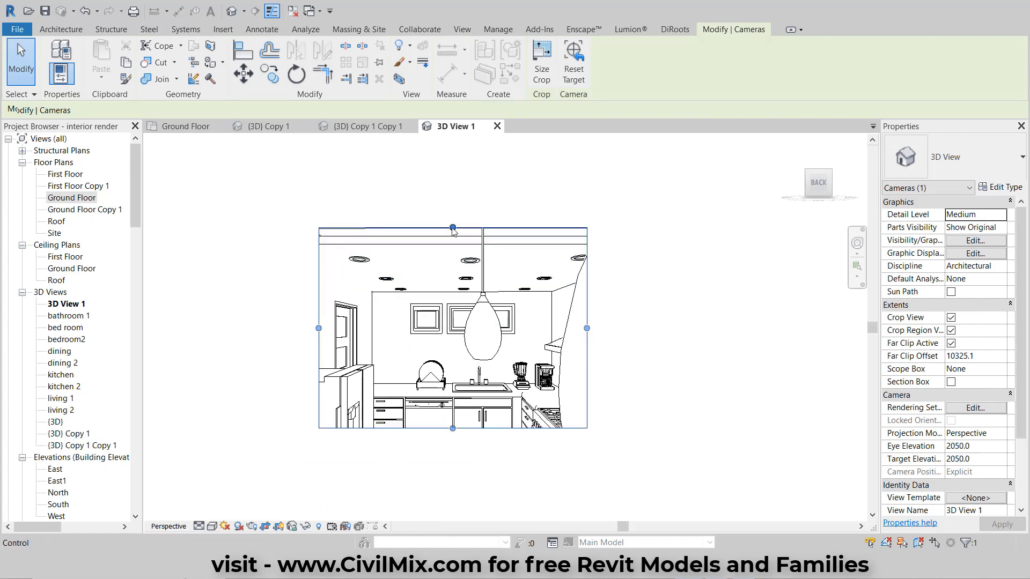
mouse_move(541, 55)
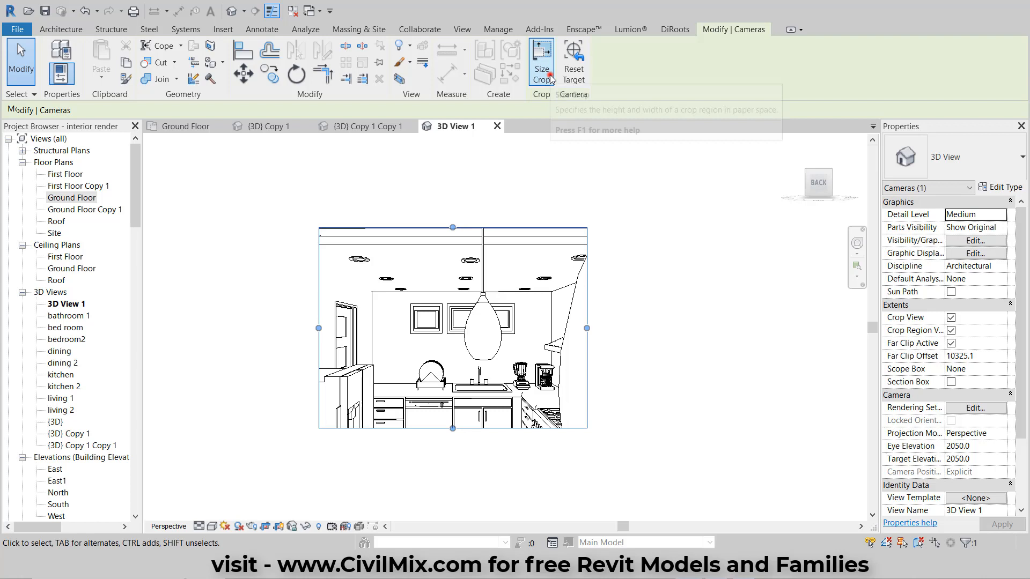
Resize the camera view's crop region to 300 × 200 mm.
click(541, 59)
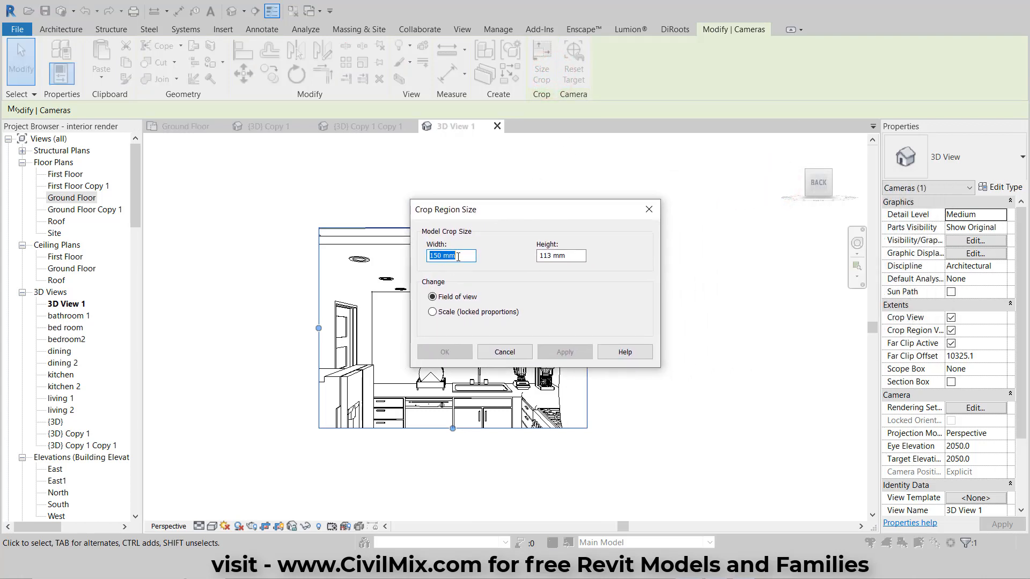
text(300)
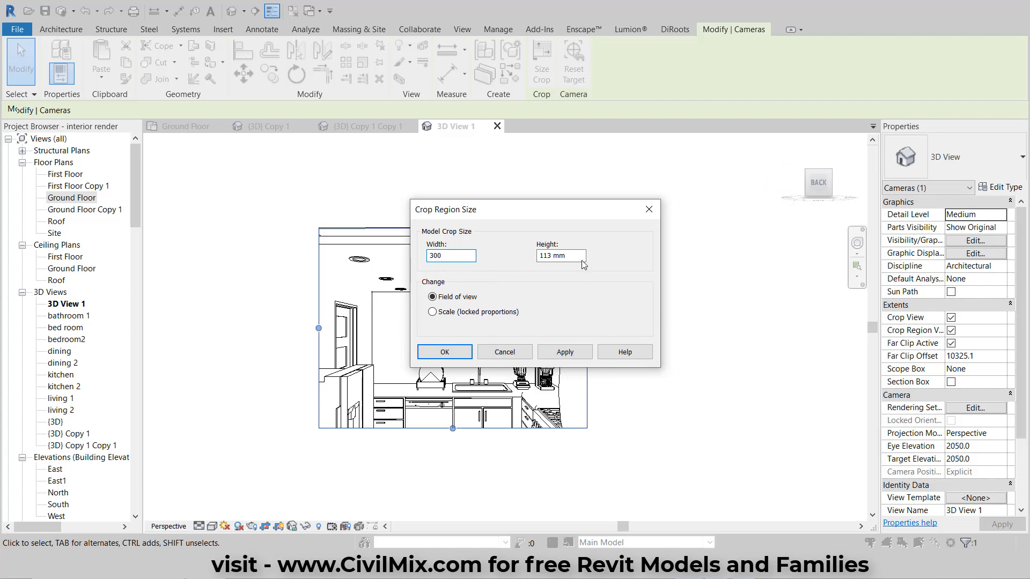
text(200)
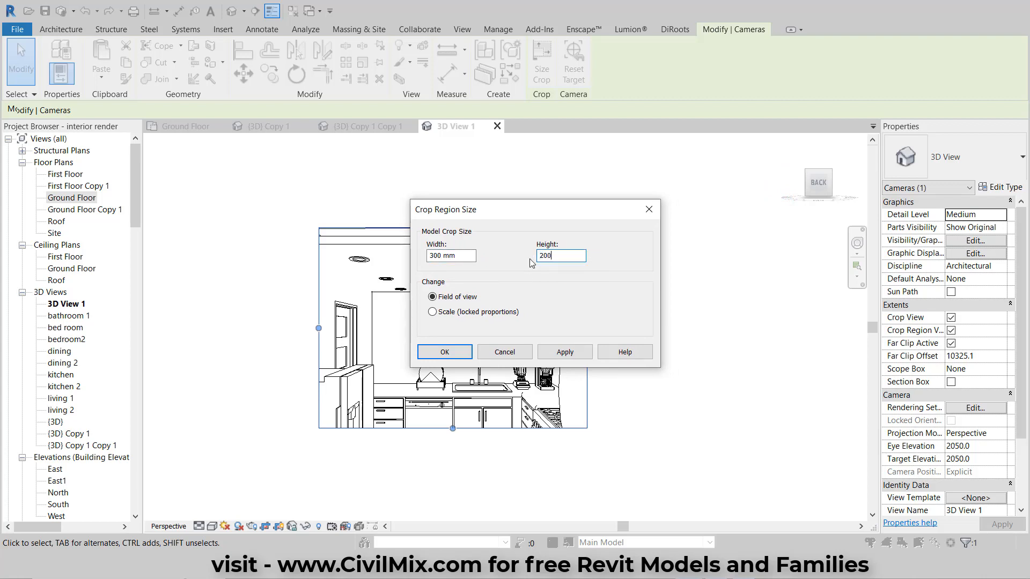
click(564, 351)
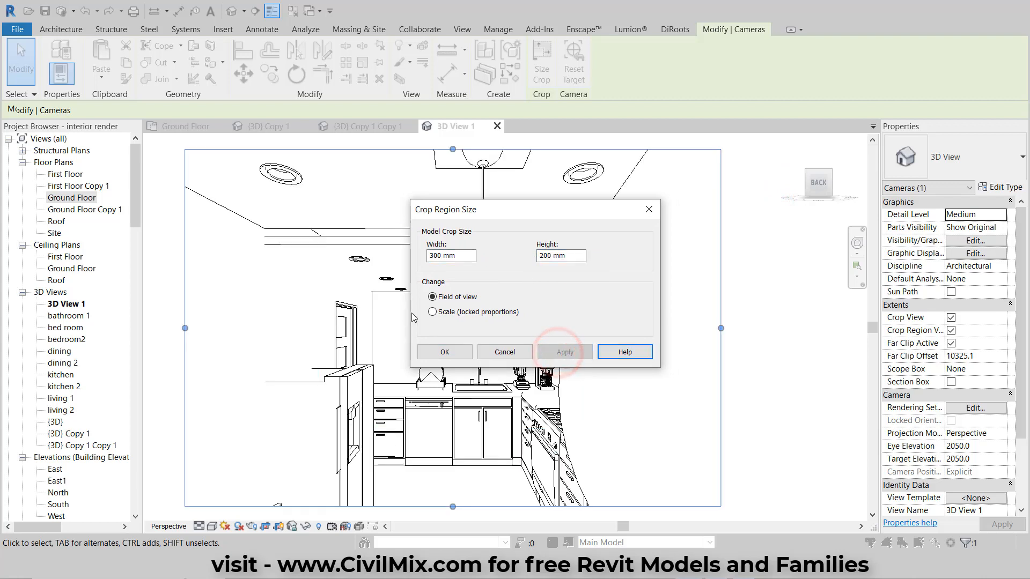
click(444, 352)
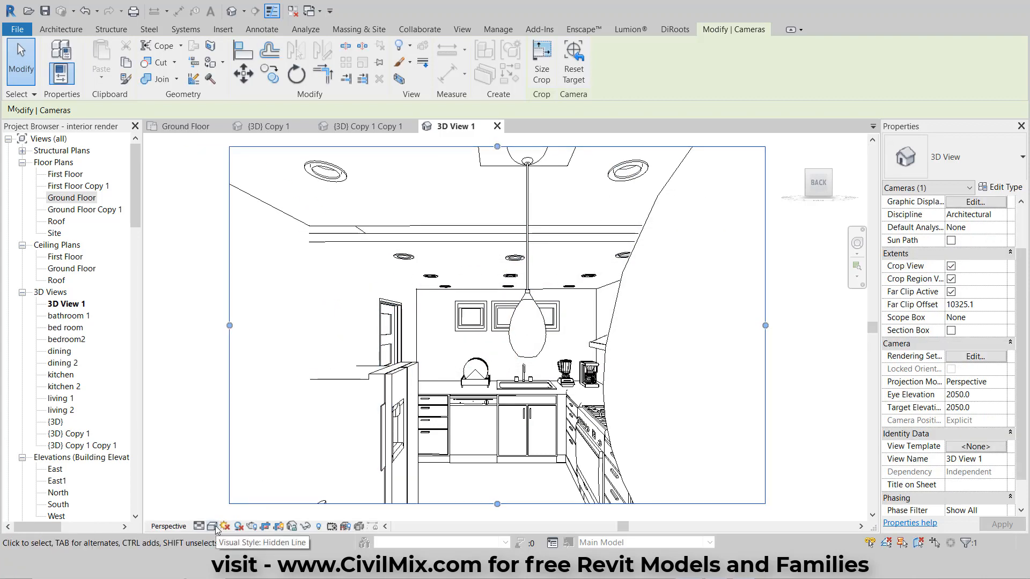
Enable anti-aliased smooth lines and apply the Realistic style in Graphic Display Options.
click(211, 526)
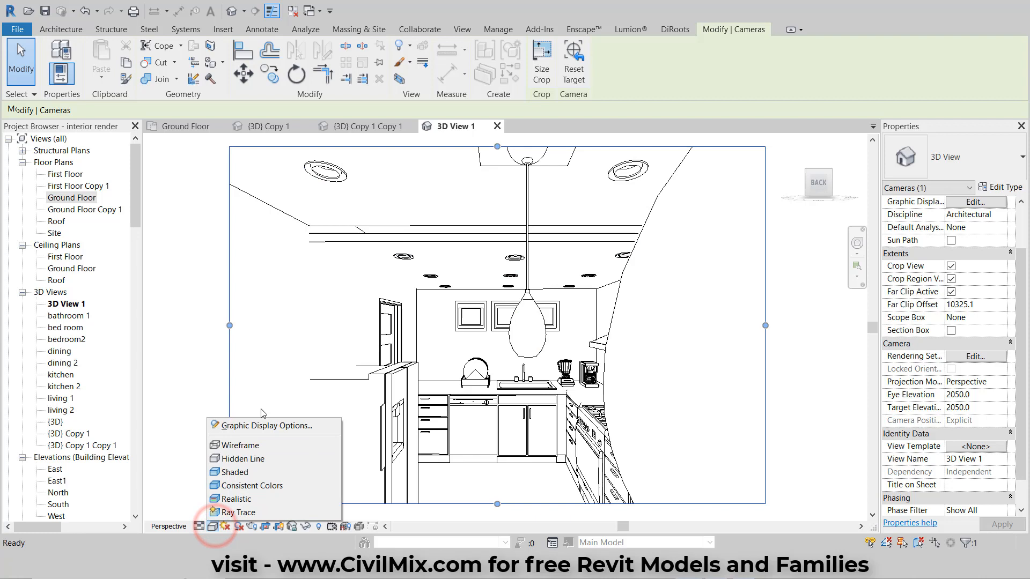
click(265, 425)
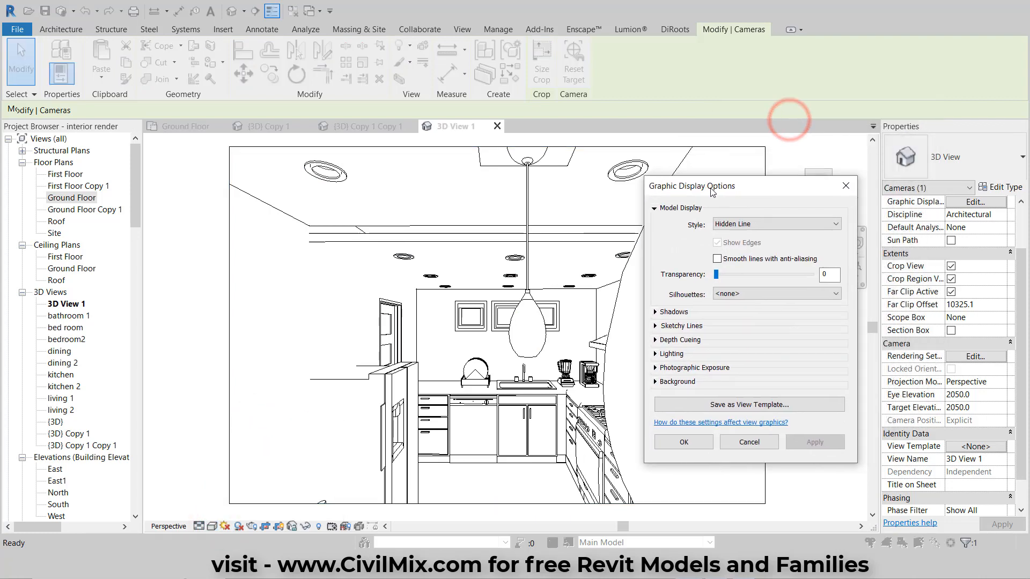
click(716, 258)
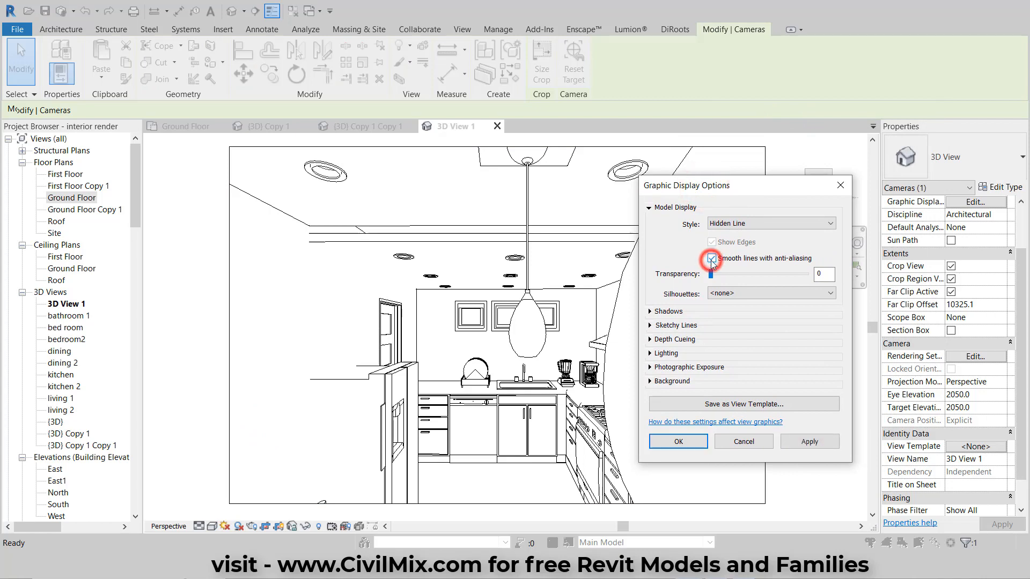
click(711, 258)
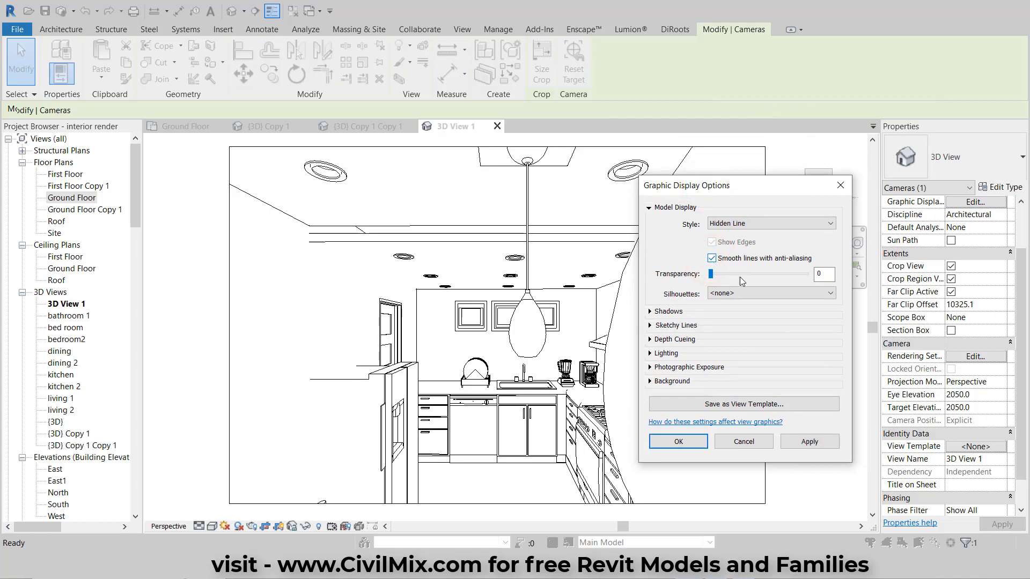
click(808, 441)
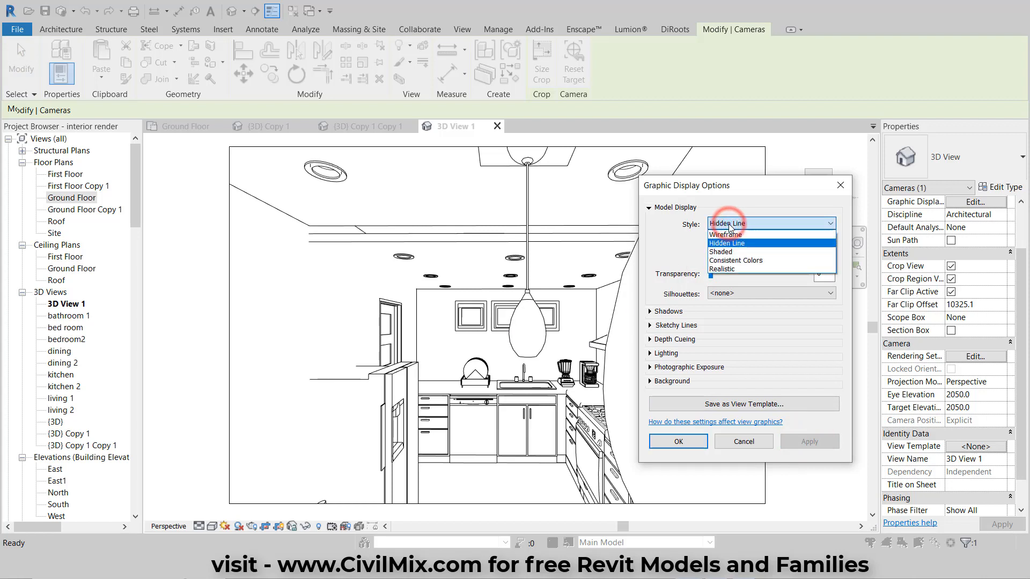
click(720, 269)
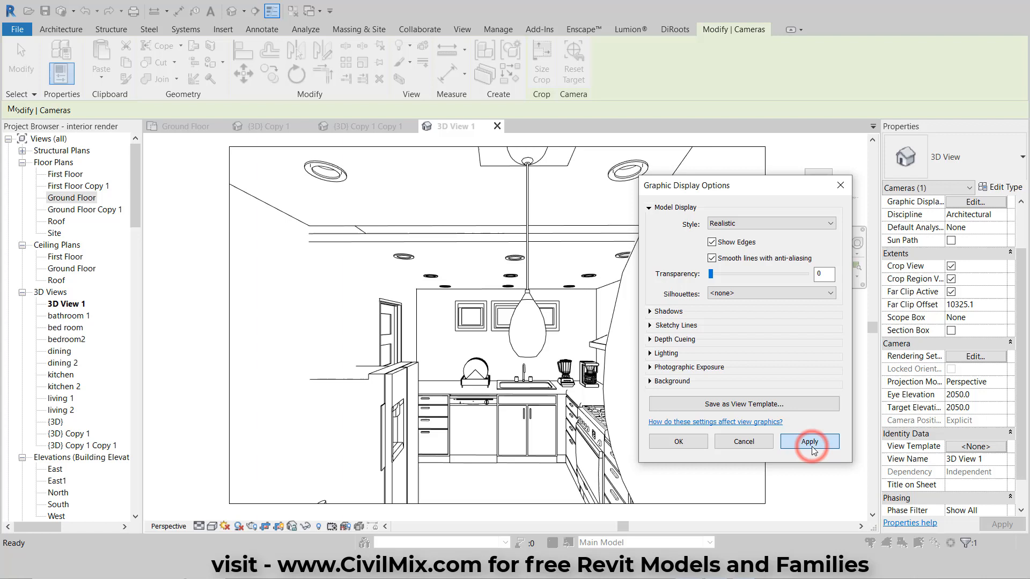
click(809, 441)
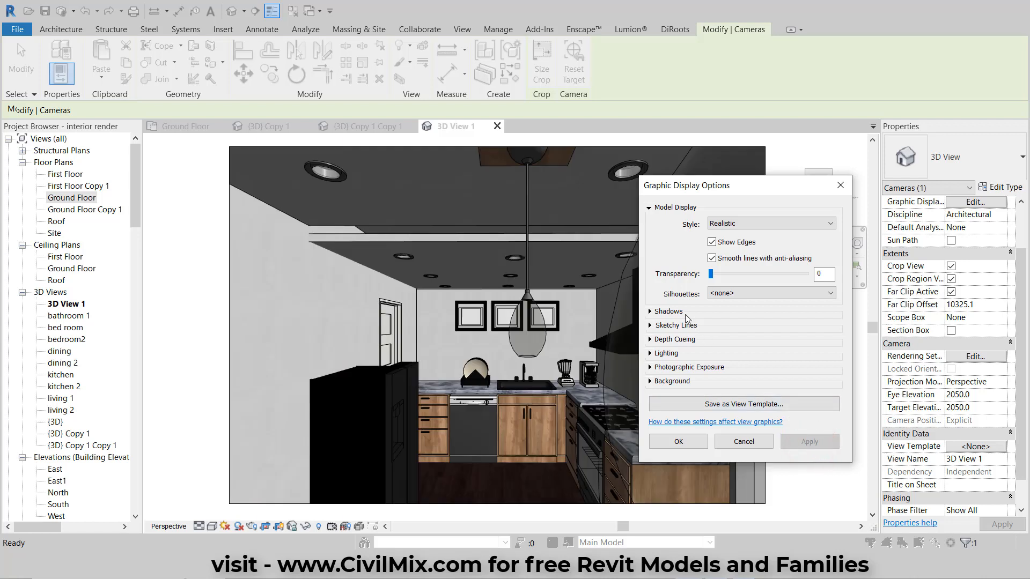
Turn on cast shadows and ambient shadows in Graphic Display Options.
click(652, 311)
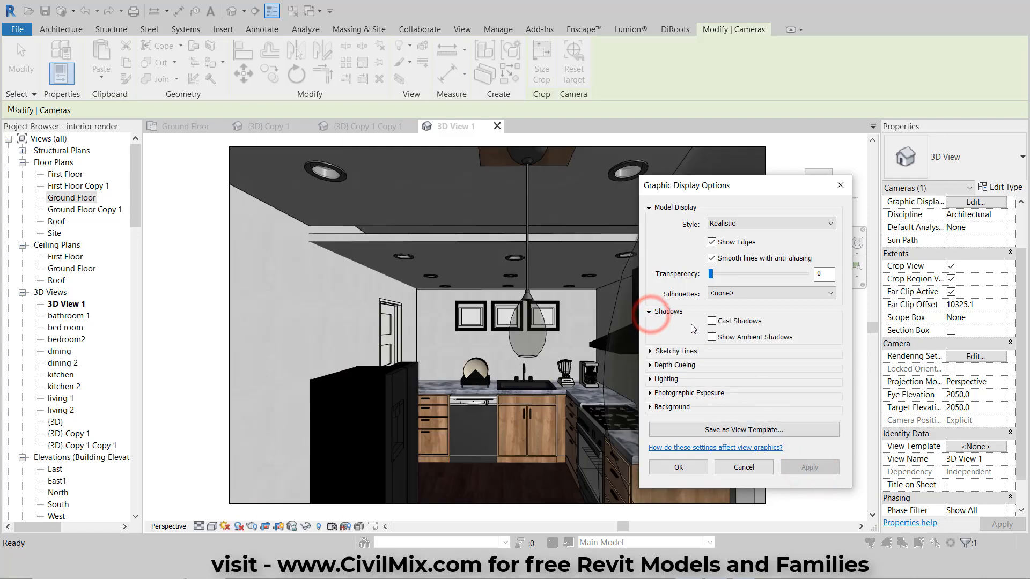
click(712, 336)
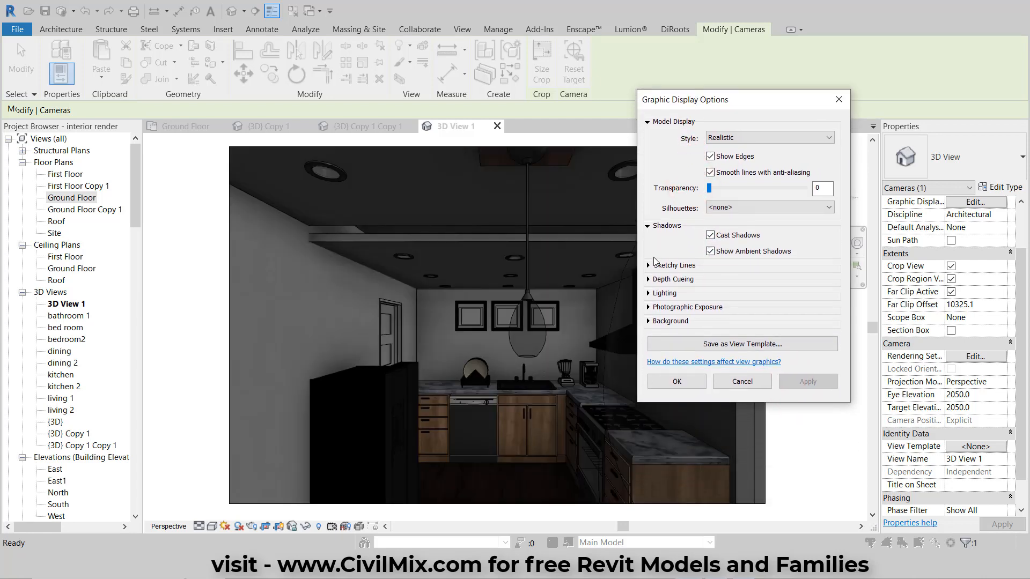
click(663, 293)
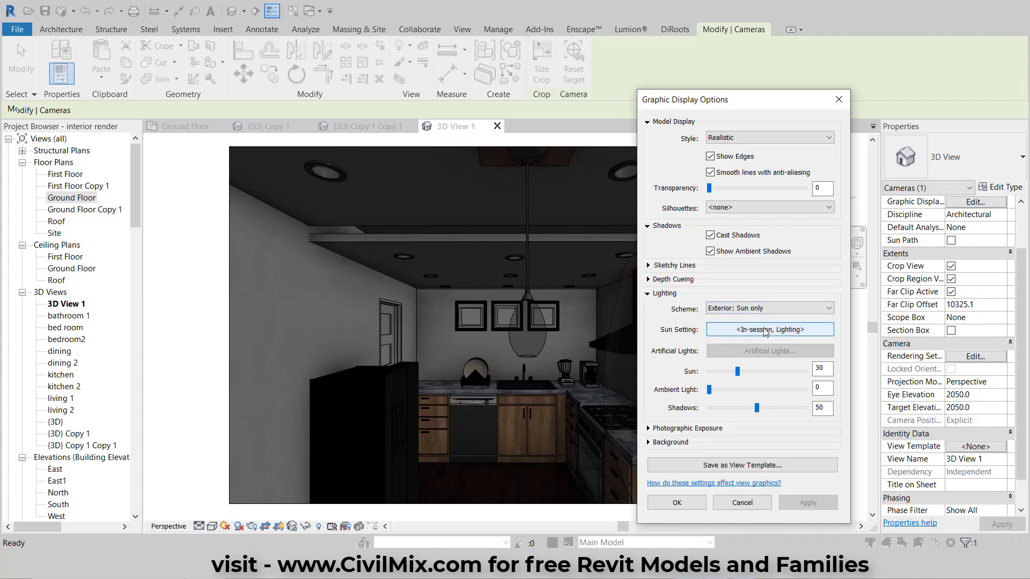
Switch the lighting scheme to Interior: Sun and Artificial and apply it.
click(769, 329)
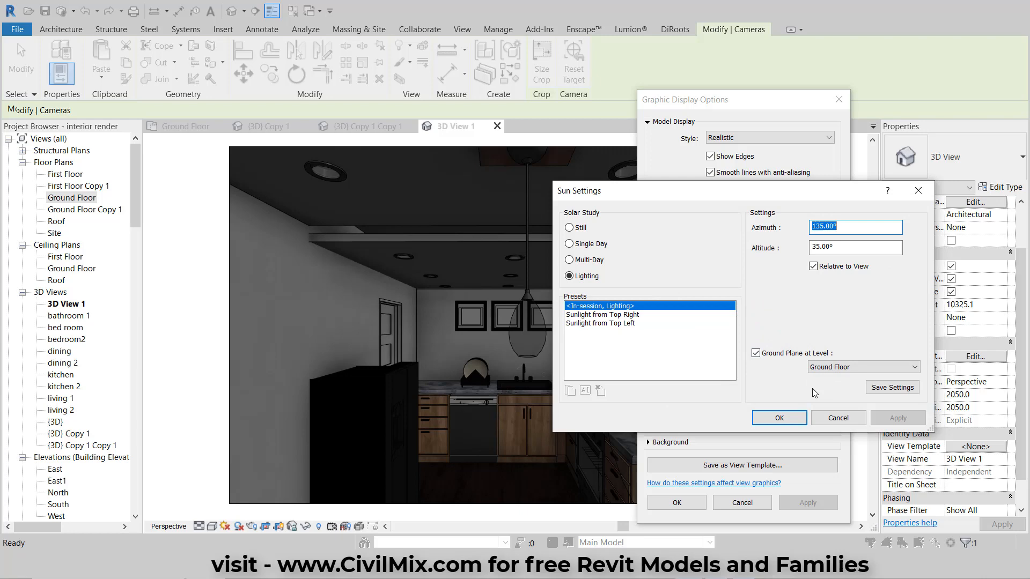
click(778, 418)
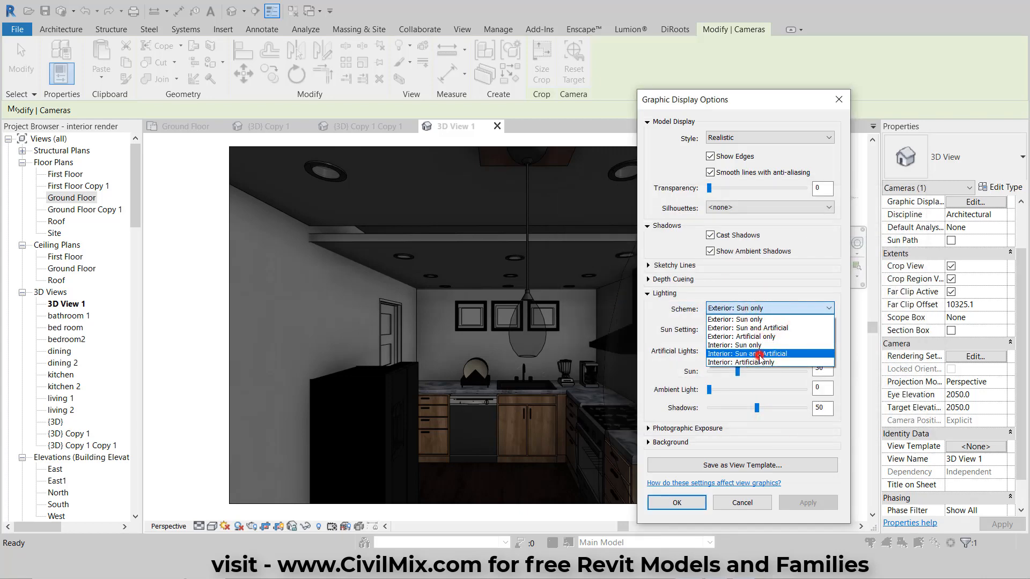
click(758, 353)
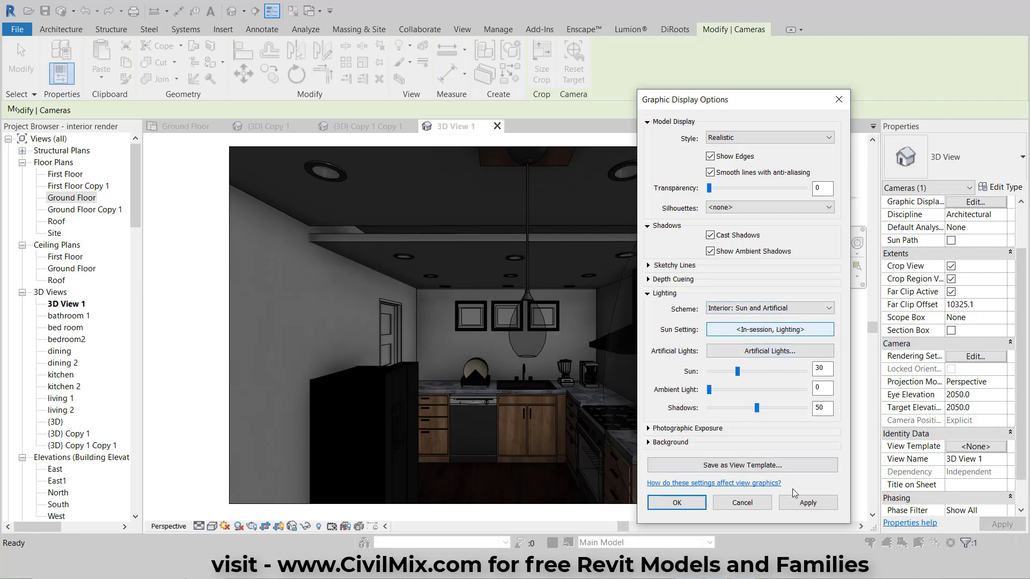
click(807, 503)
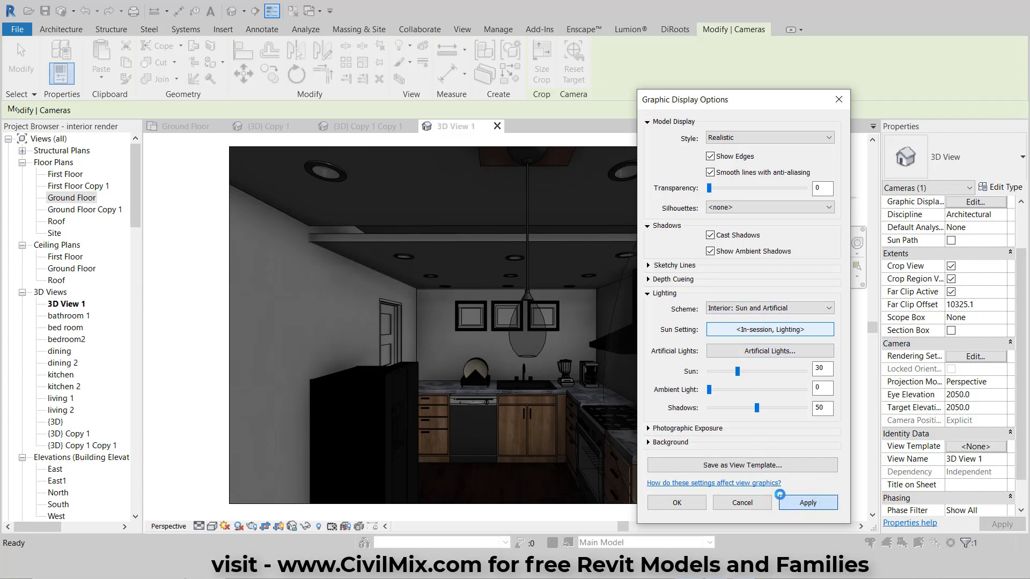
click(807, 502)
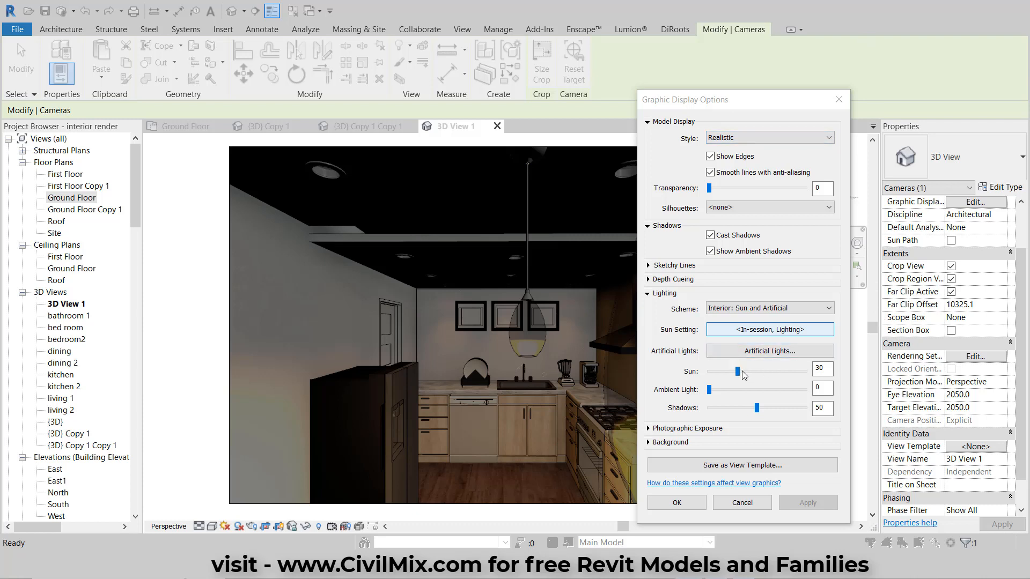
Set sun to 47, ambient light to 43 and shadows to 11, then apply.
drag(736, 371, 755, 371)
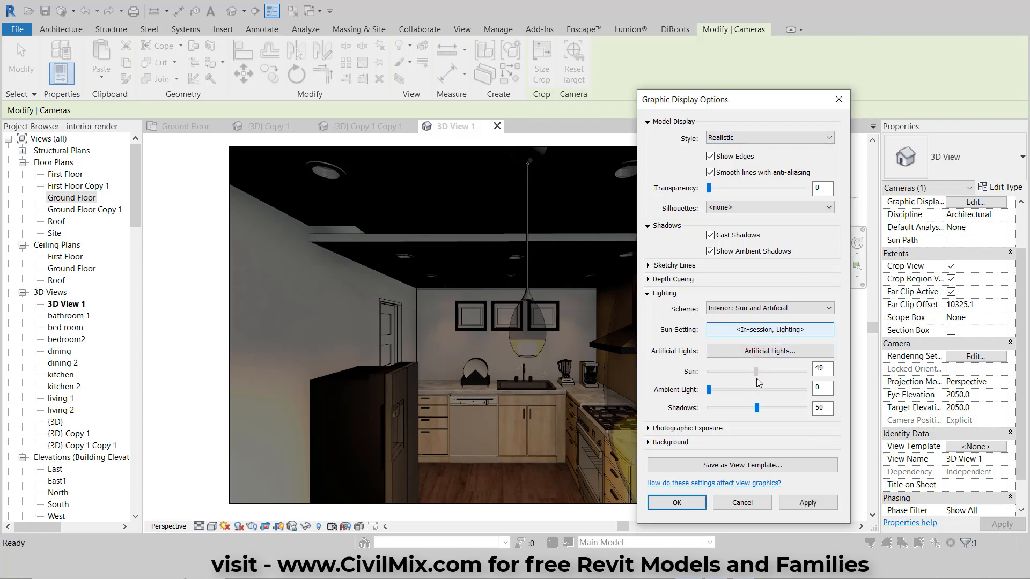
drag(755, 371, 763, 371)
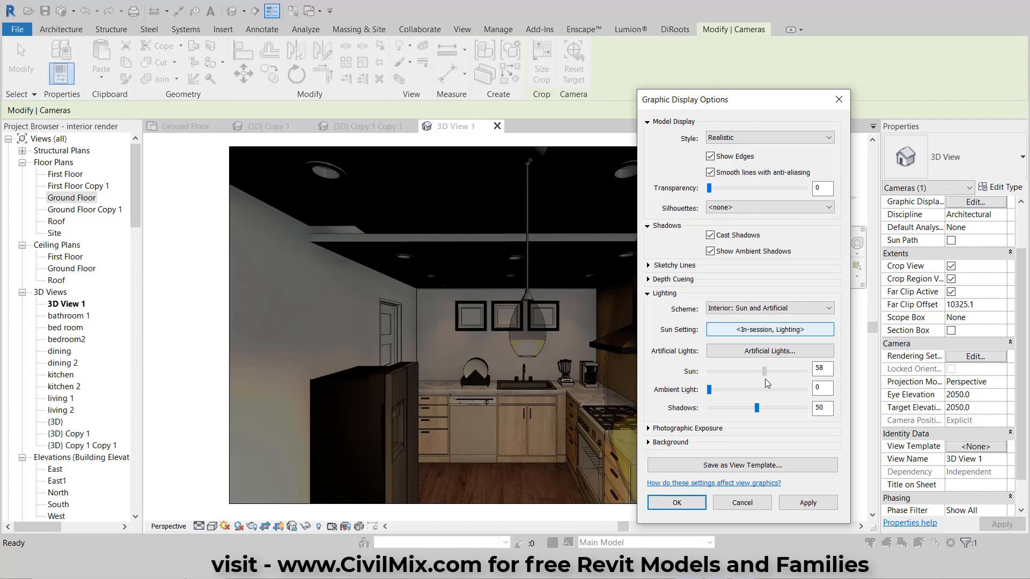
drag(763, 371, 754, 371)
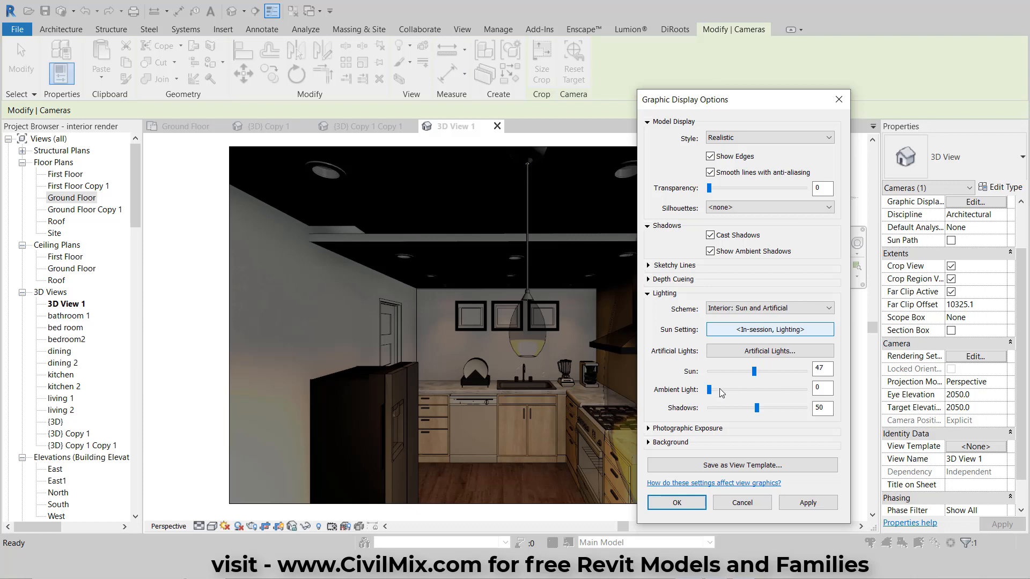
drag(708, 388, 751, 388)
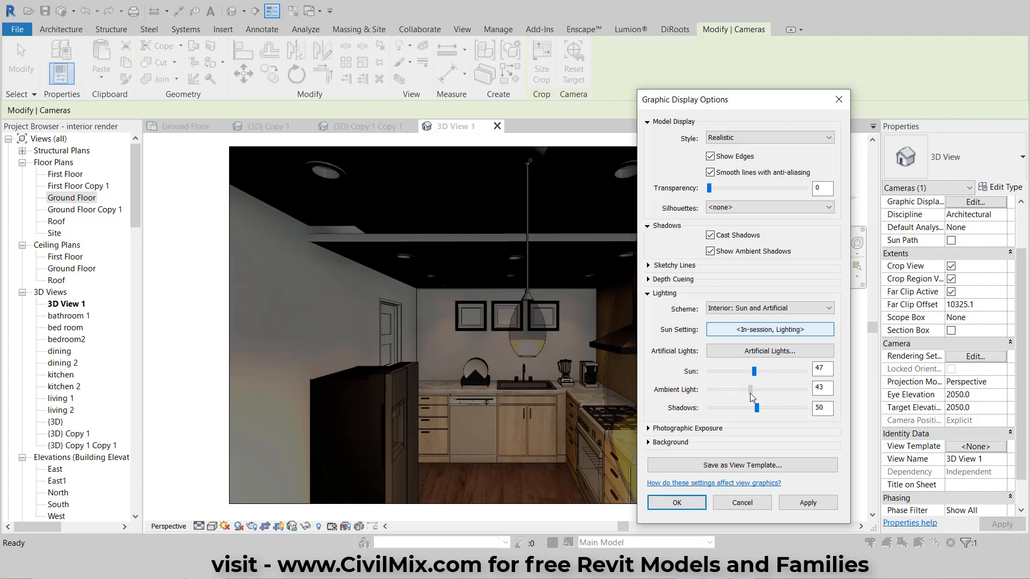
drag(756, 408, 726, 407)
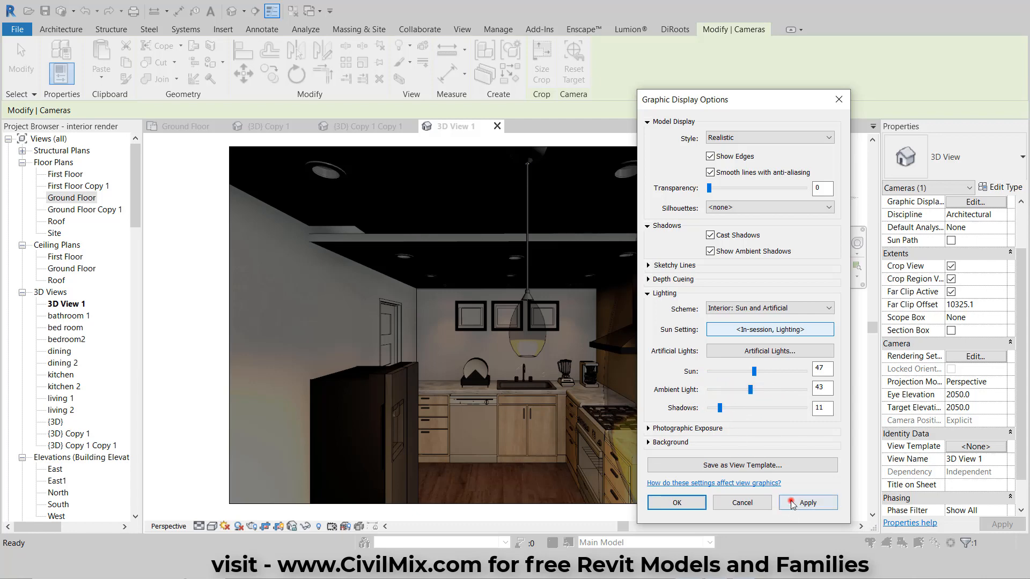
click(807, 502)
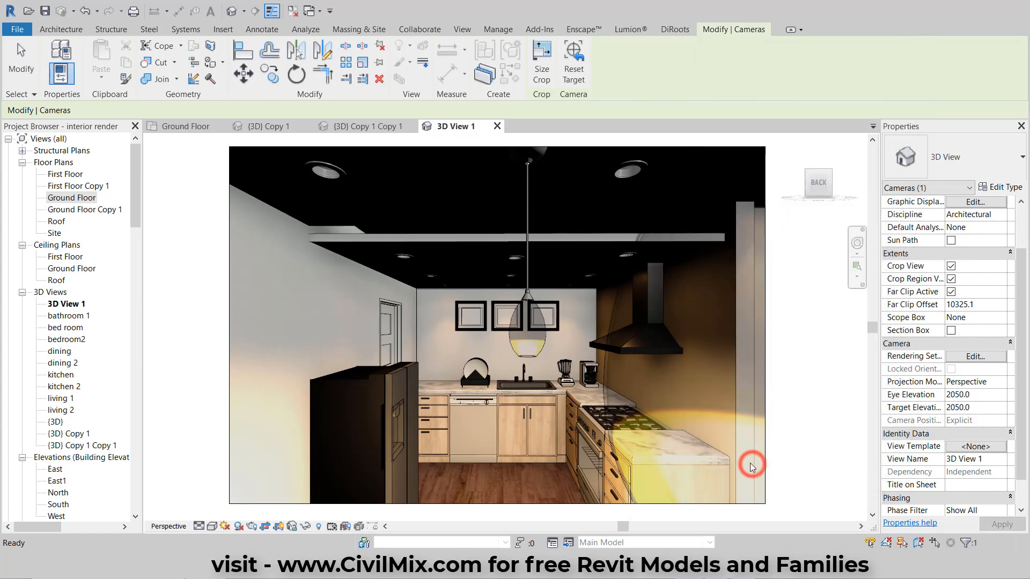
Remove the two Pendant Lamp - Art Glass - LED fixtures from the kitchen view.
click(462, 29)
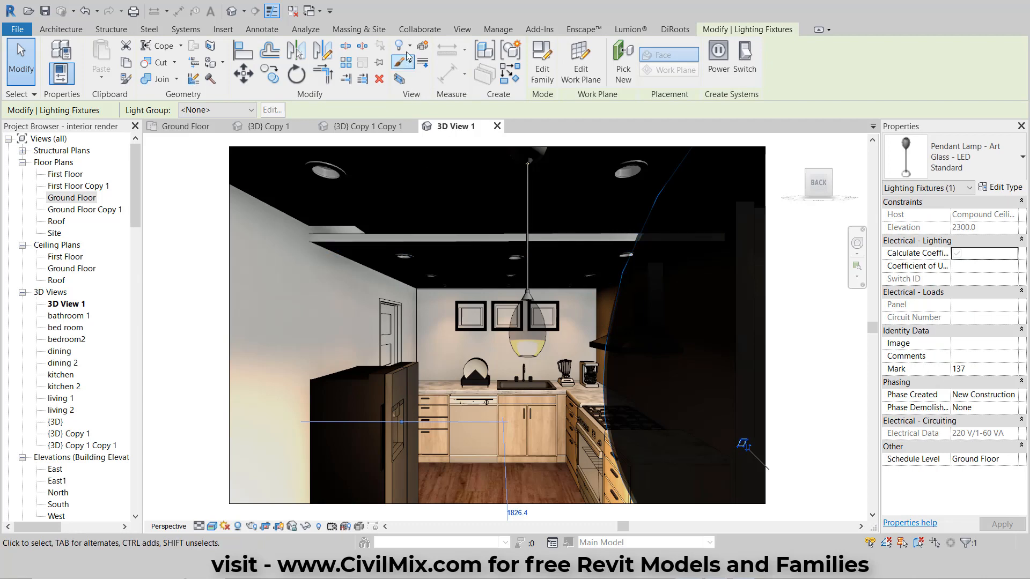
click(401, 45)
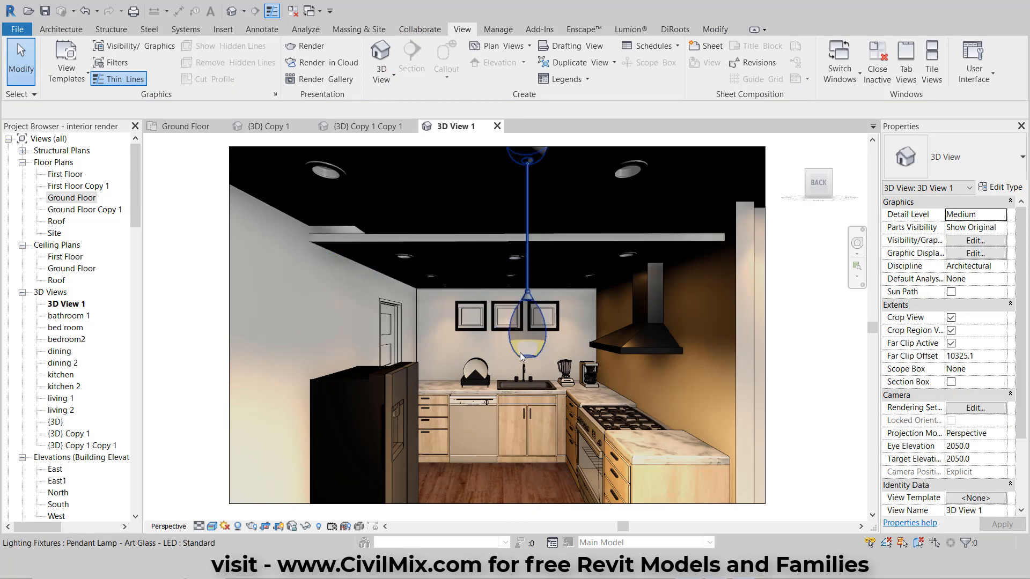
click(525, 322)
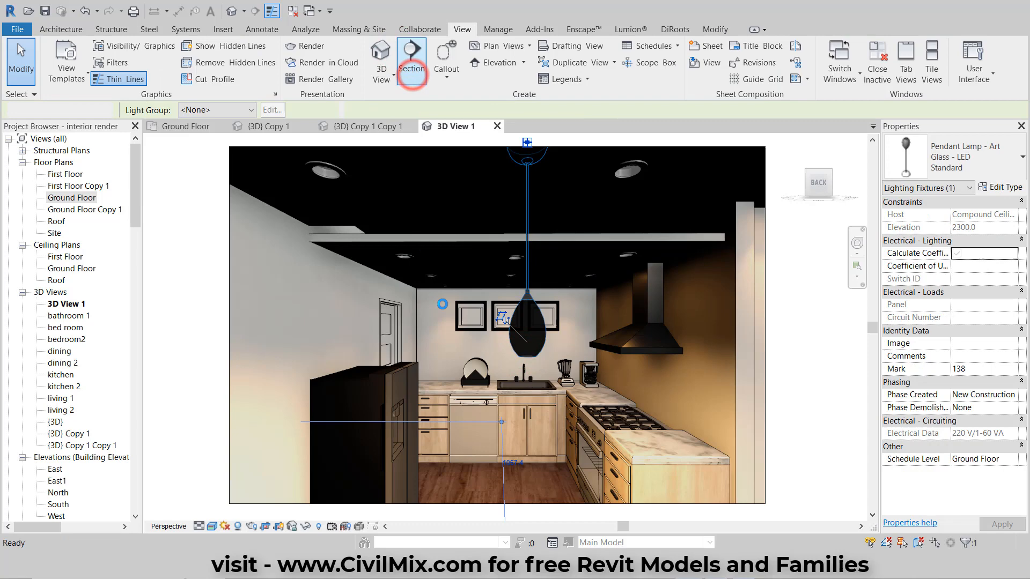
click(832, 413)
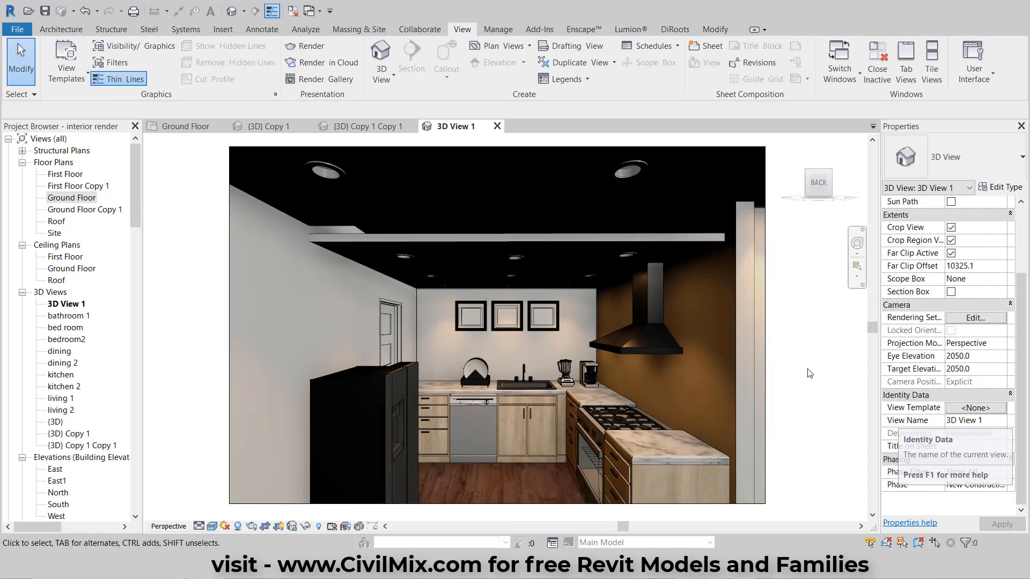
Set the camera's Eye Elevation and Target Elevation to 1500.0.
click(975, 355)
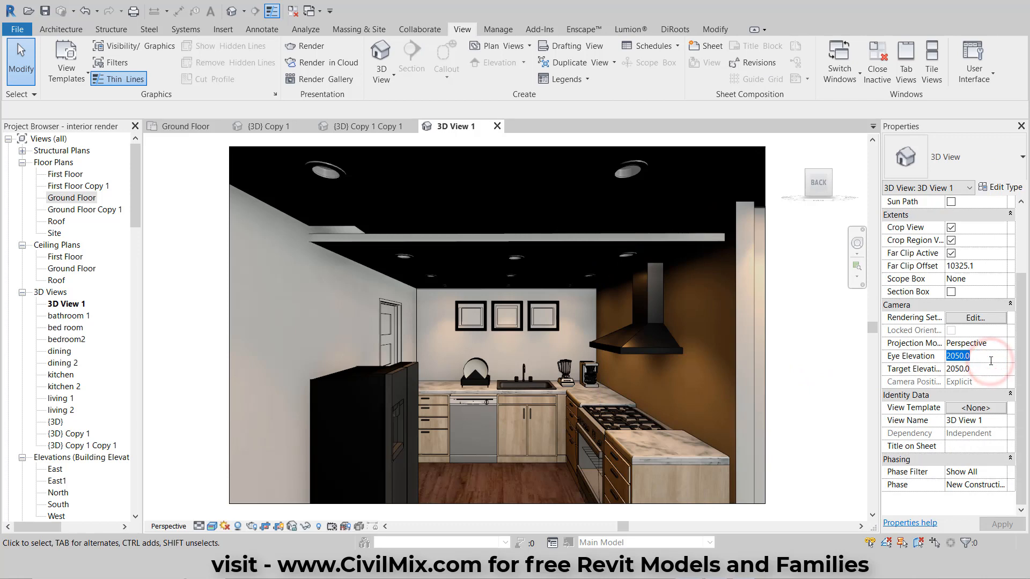
click(975, 369)
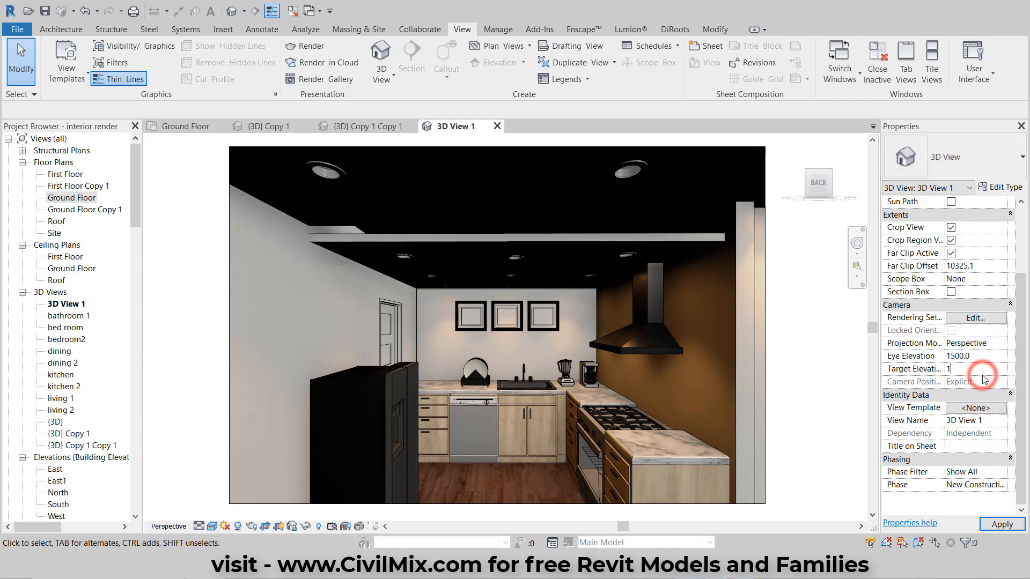
text(1500.0)
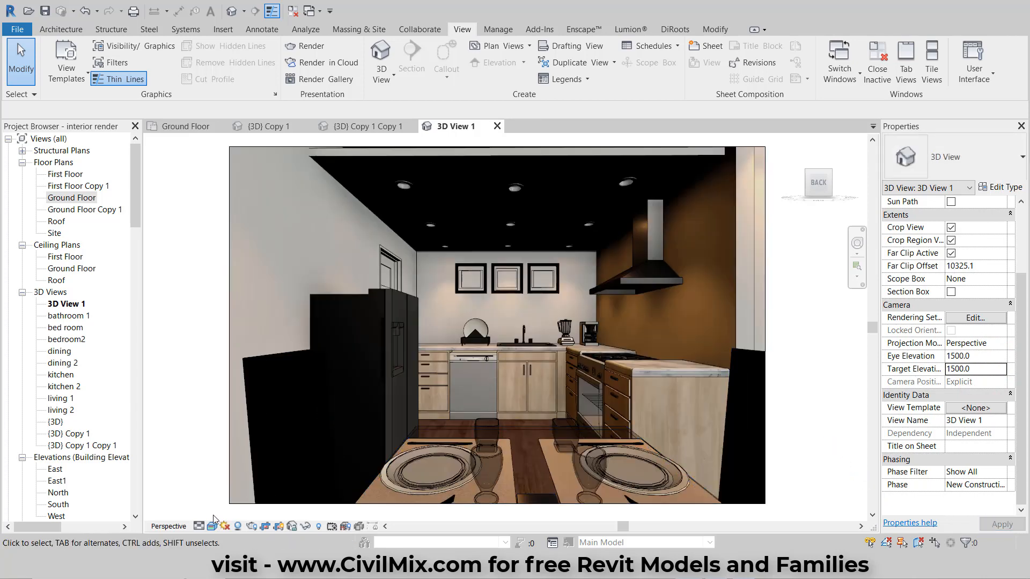
click(213, 525)
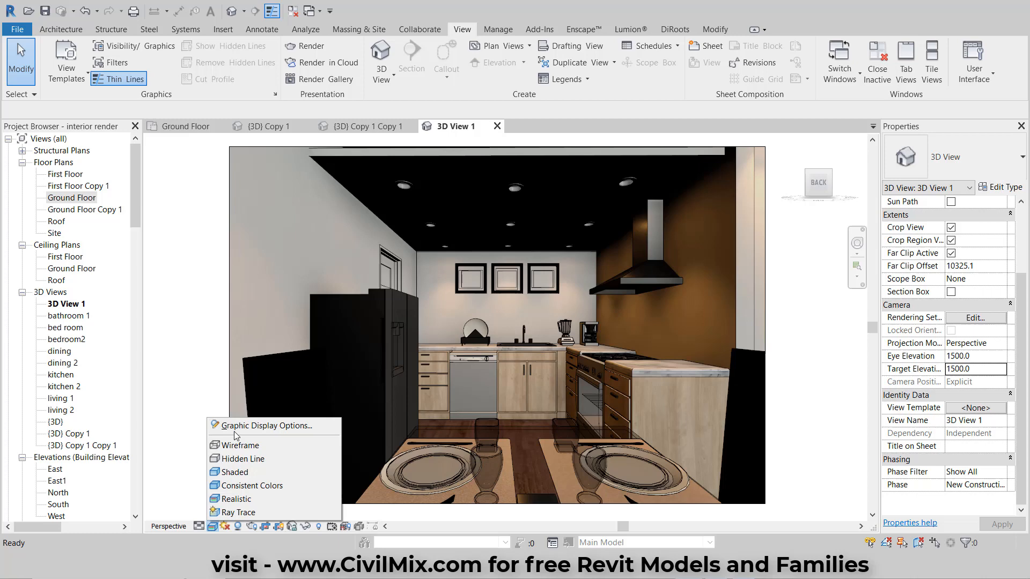
Raise lighting to sun 54 and ambient 53, apply, and begin saving a view template.
click(265, 426)
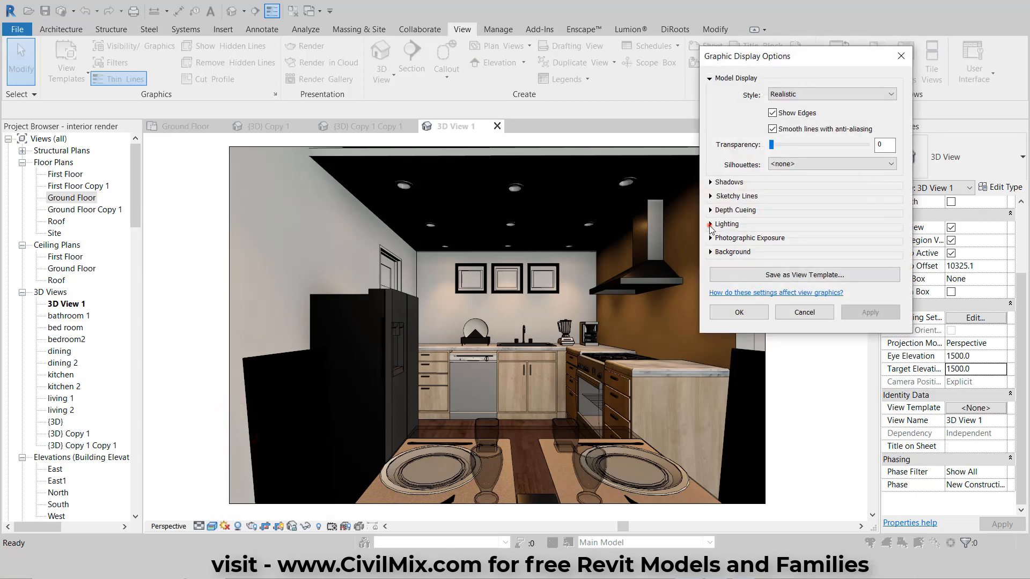
click(710, 224)
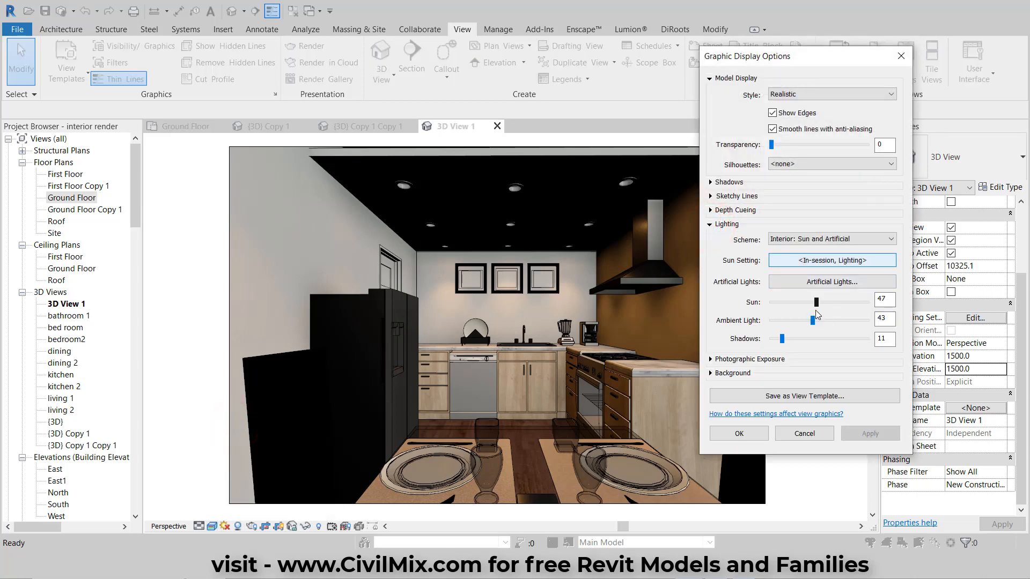
drag(816, 302, 823, 302)
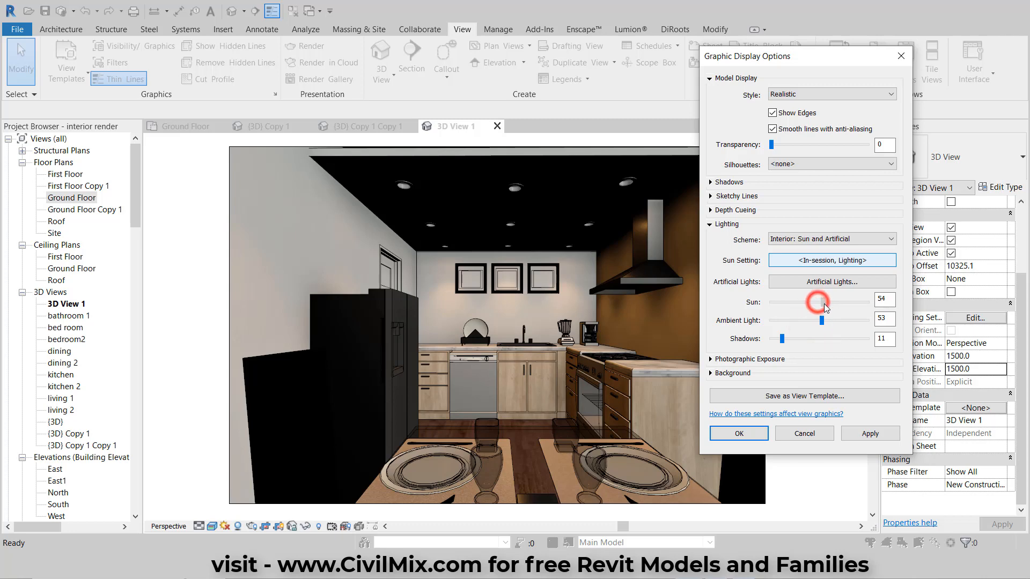
click(869, 433)
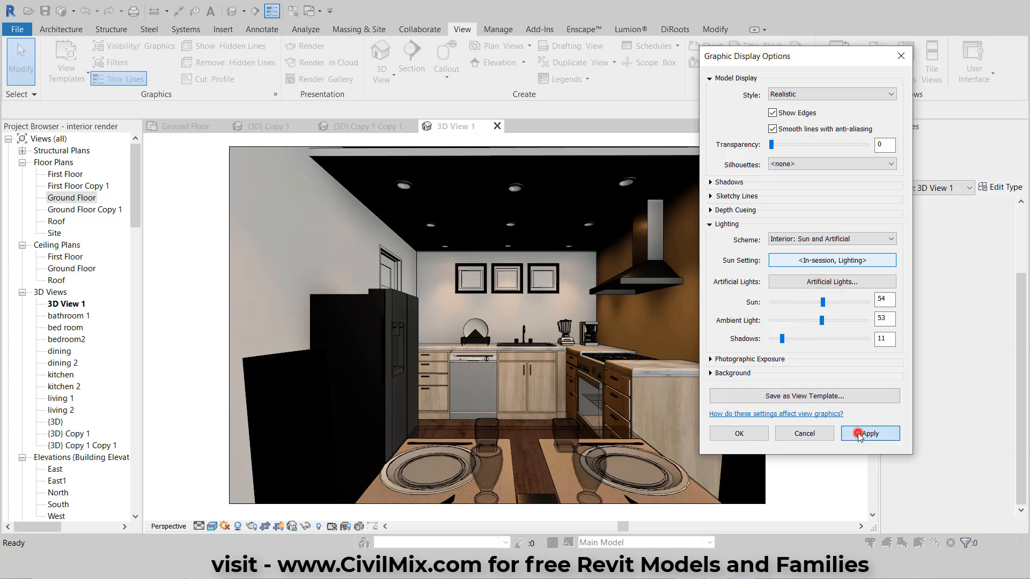
click(868, 434)
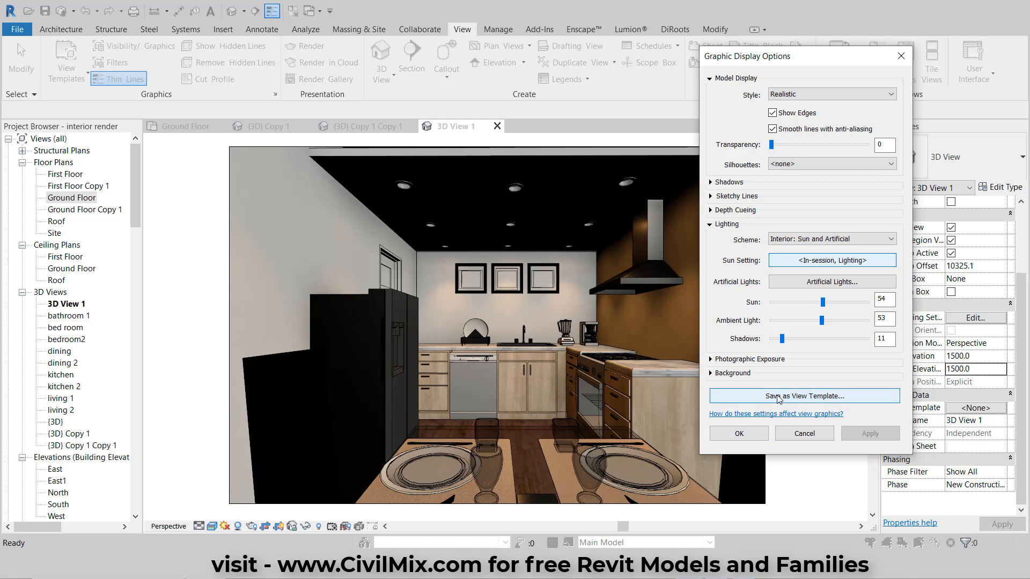
click(803, 395)
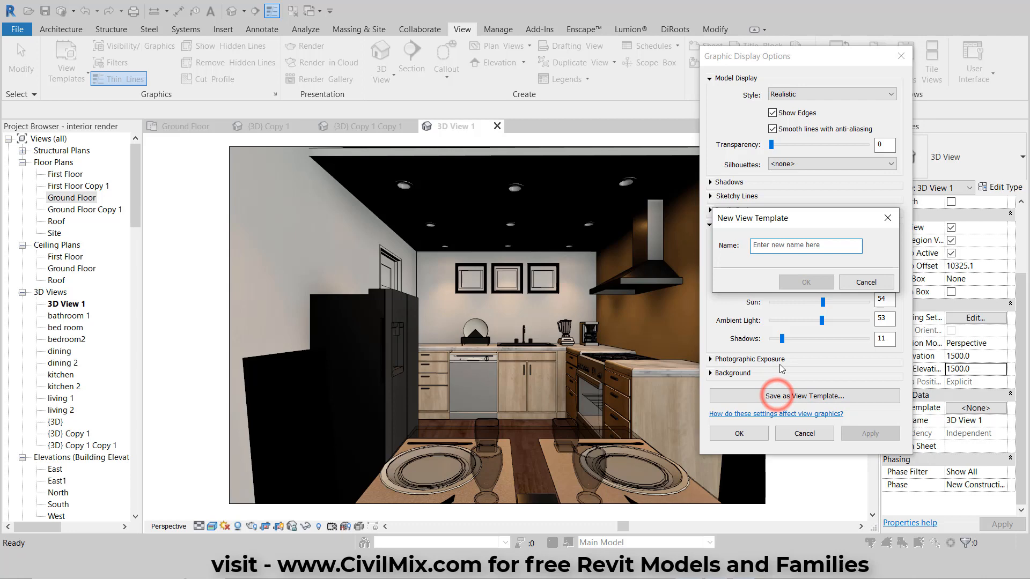
Name the new view template 'my new' and confirm.
text(my)
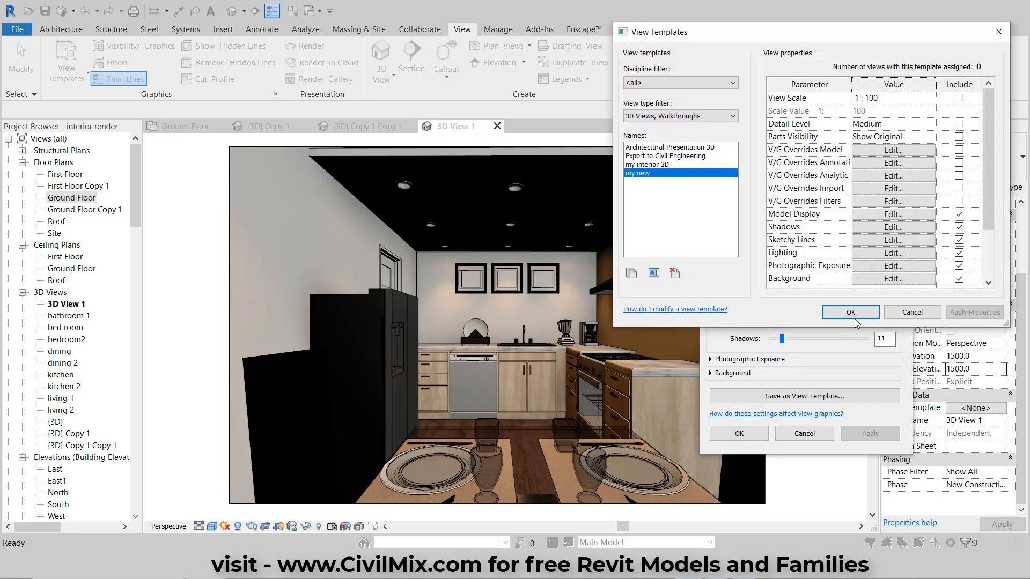
click(849, 312)
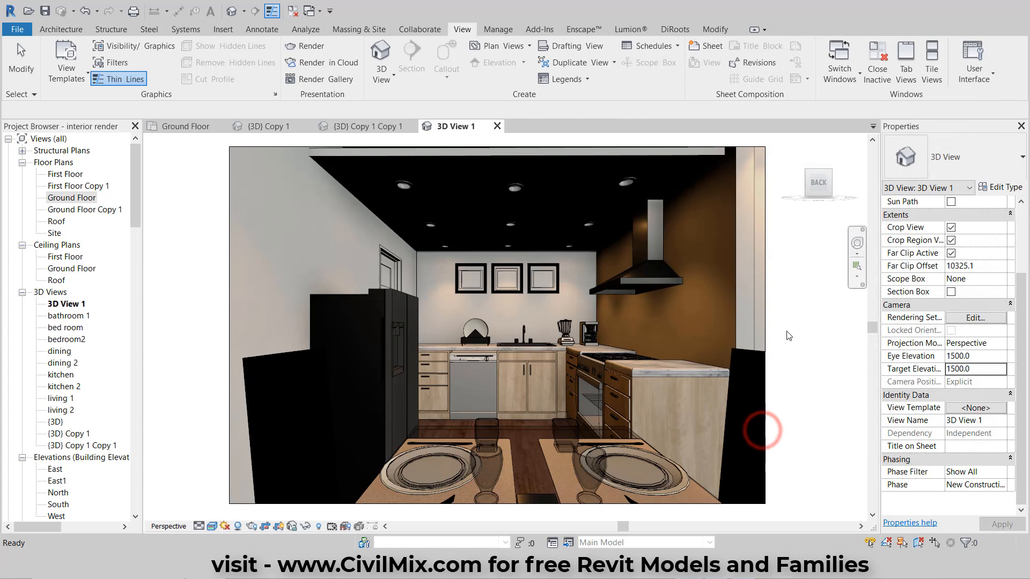
Open the bed room 3D view and replace its my interior 3D template with 'my new'.
click(68, 315)
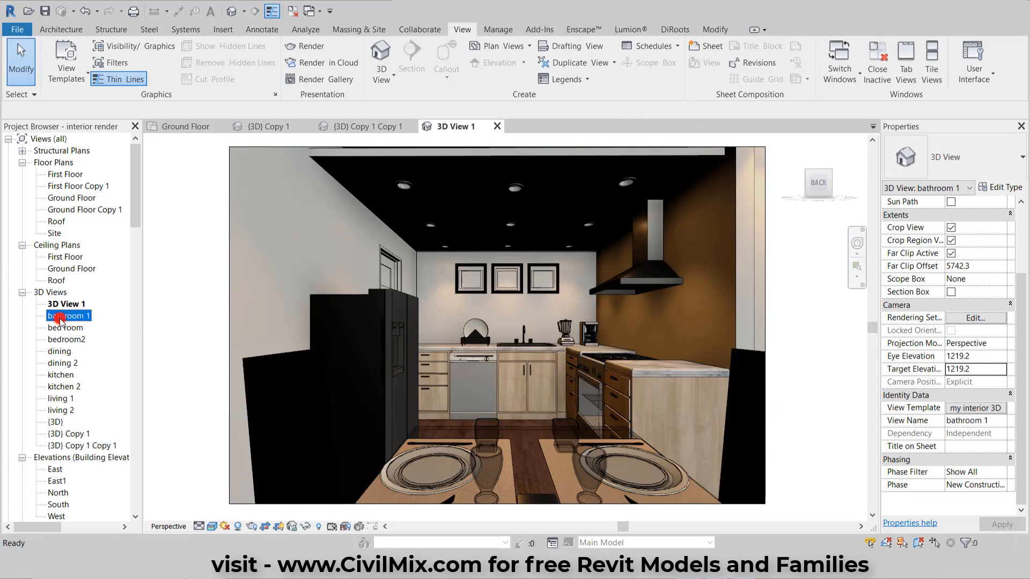
double_click(68, 315)
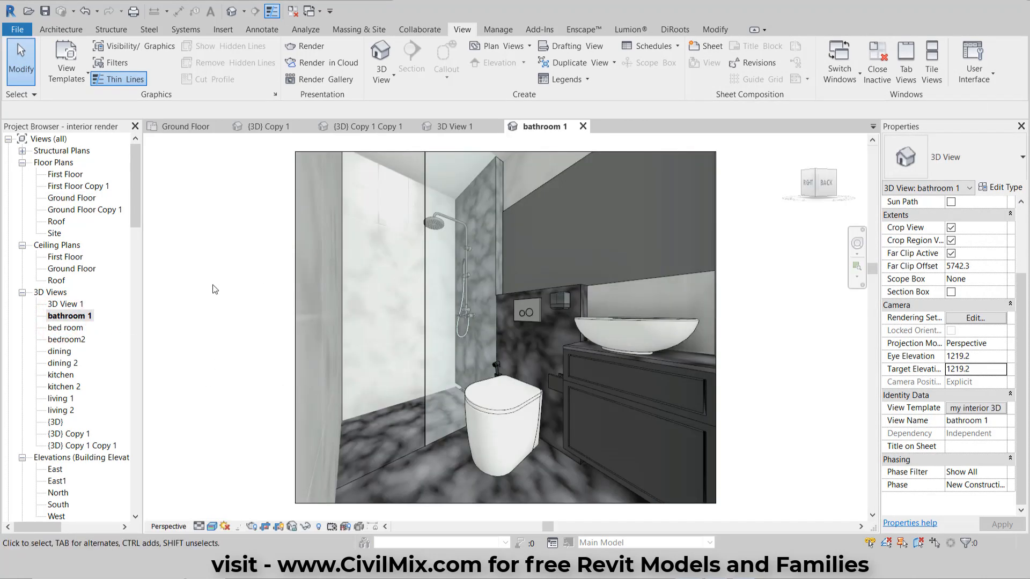
double_click(65, 327)
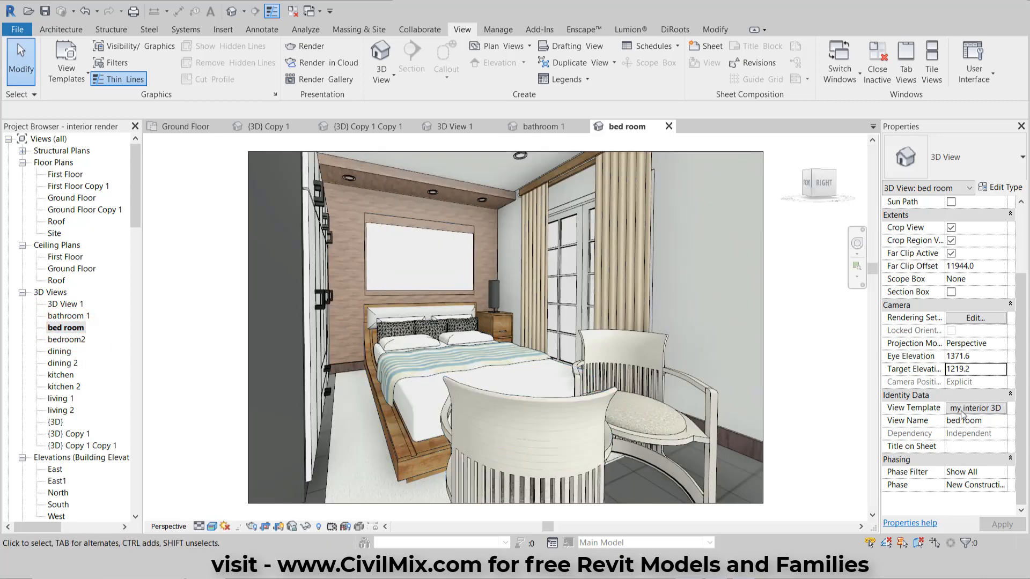
click(975, 407)
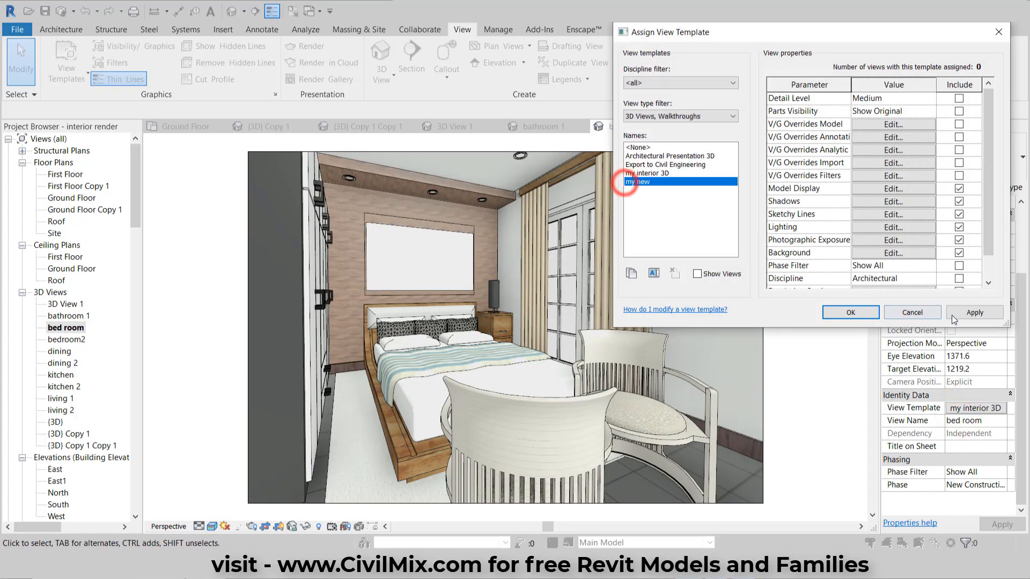
click(974, 312)
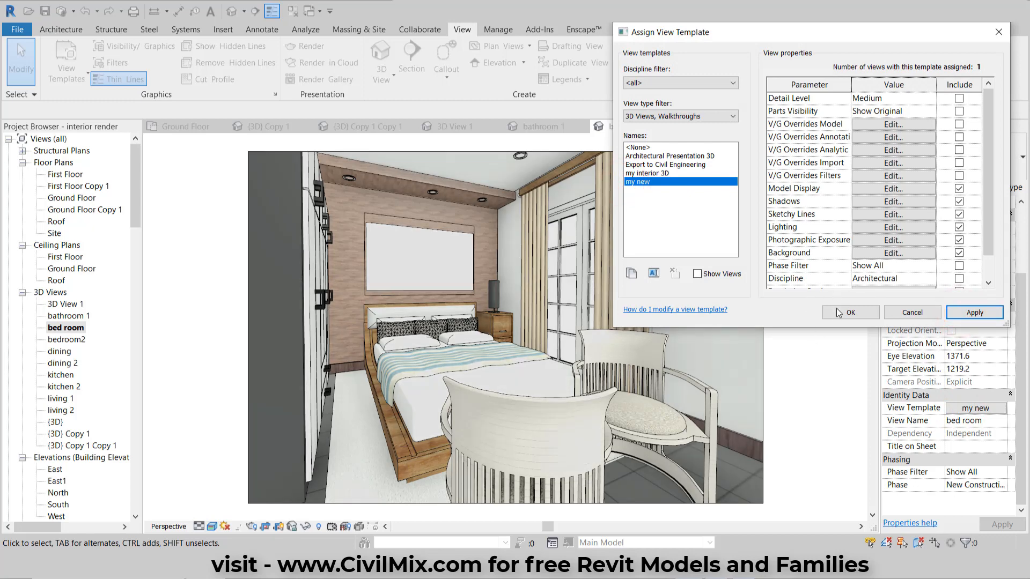
click(850, 312)
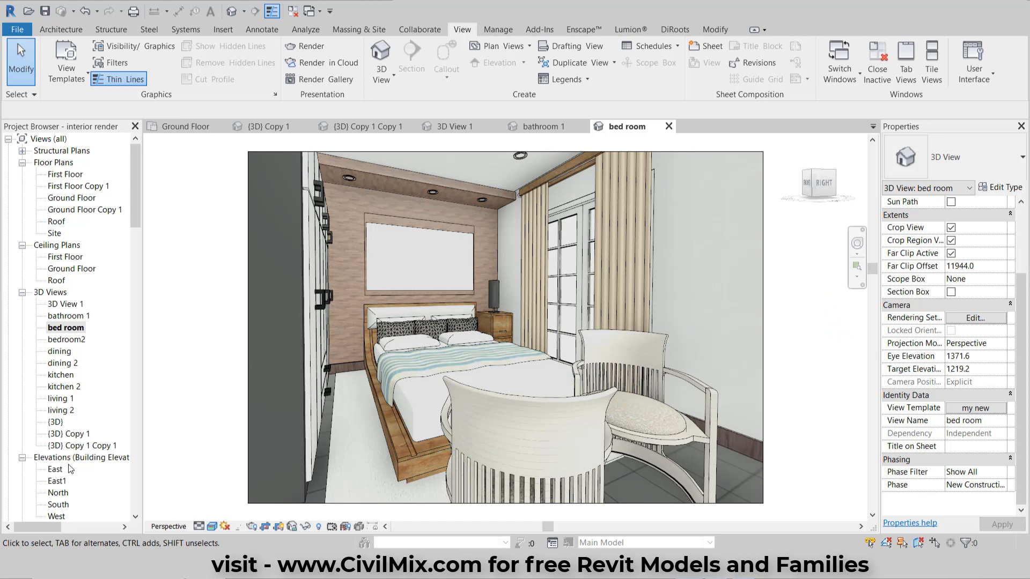
Open the bedroom2 and dining 3D views from the Project Browser.
click(305, 210)
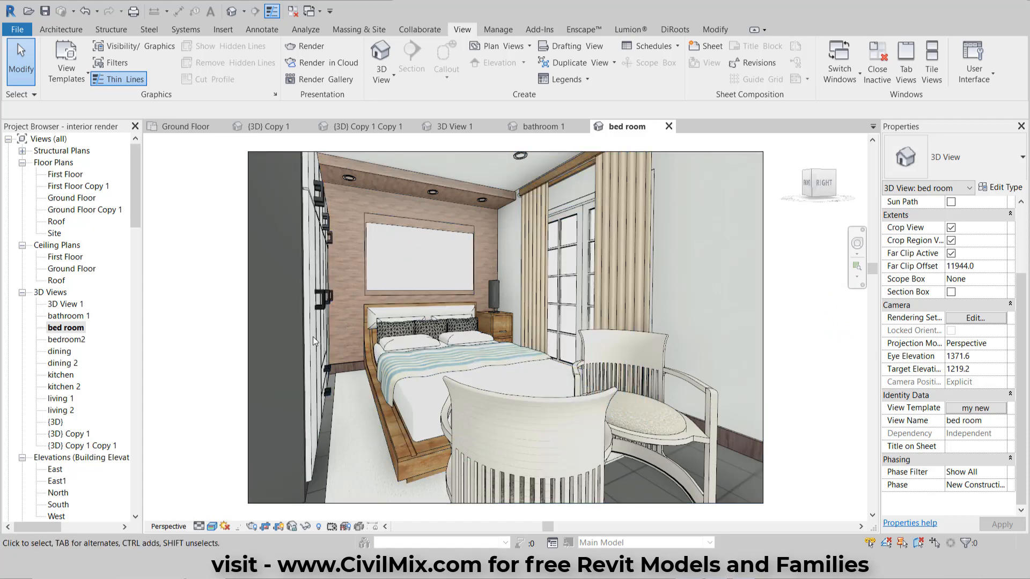
double_click(66, 339)
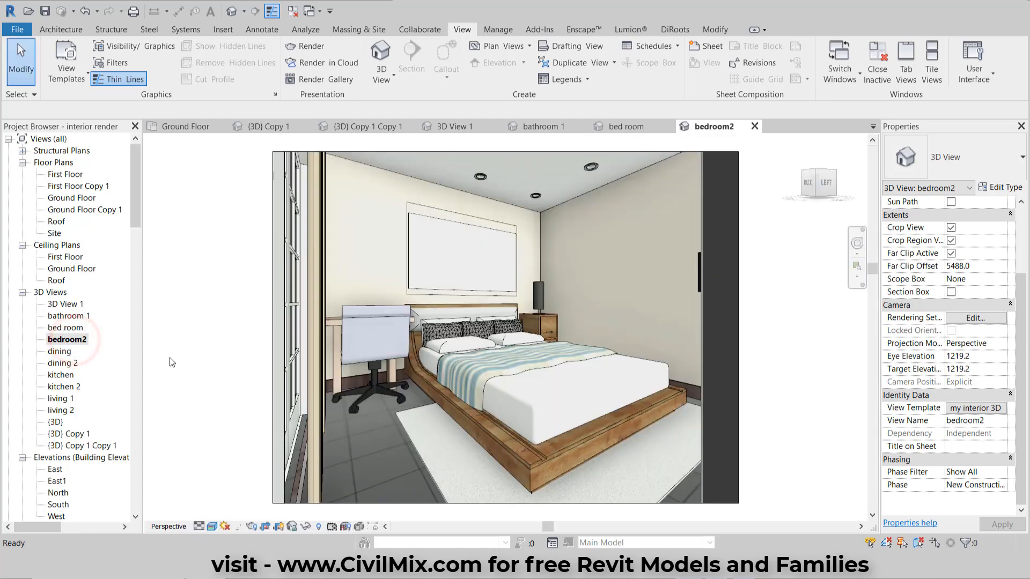
double_click(59, 351)
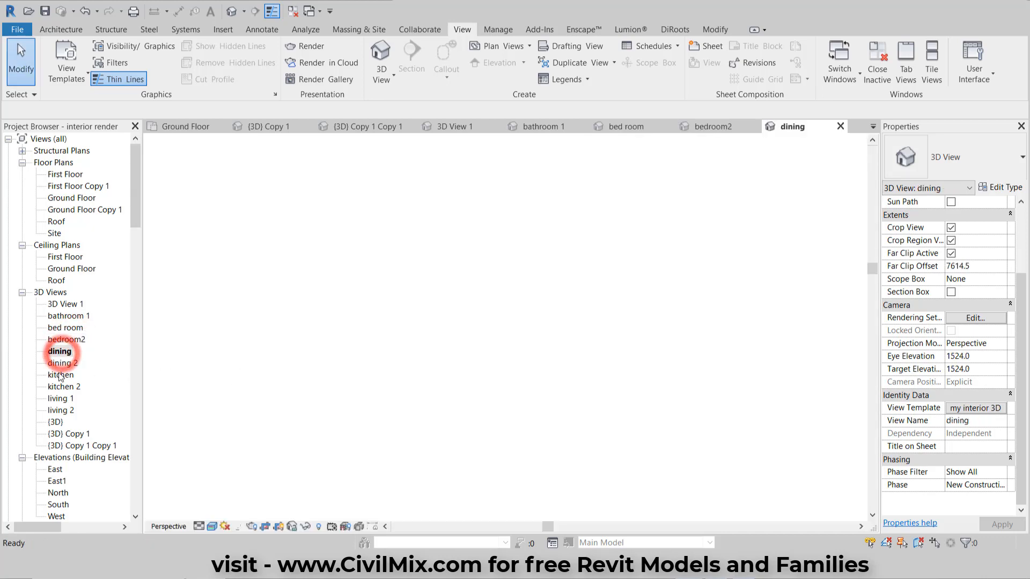
double_click(59, 351)
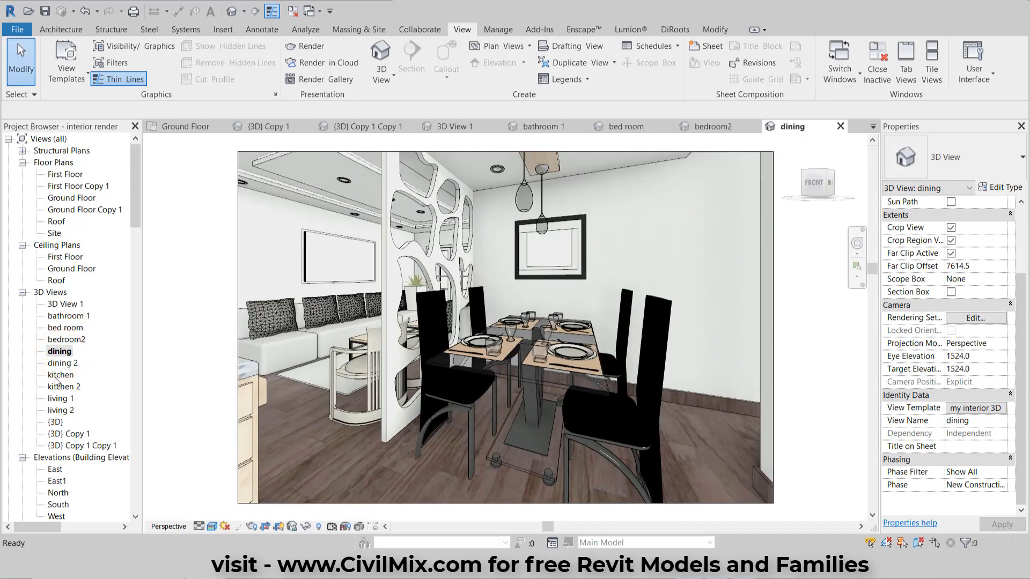